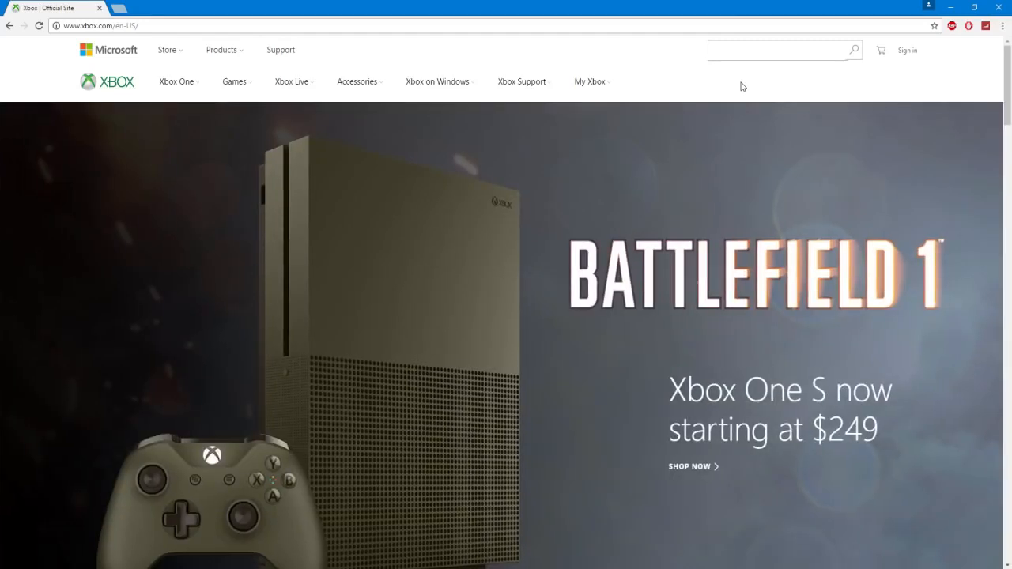
pyautogui.moveTo(478, 190)
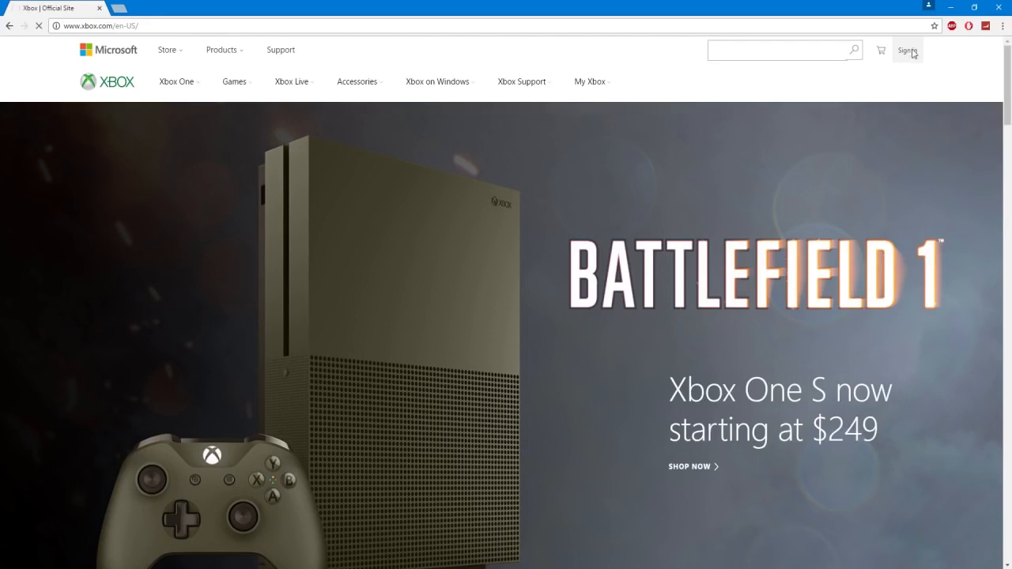
# Sign in from the Xbox.com homepage to reach the Microsoft account sign-in page.
pyautogui.click(906, 51)
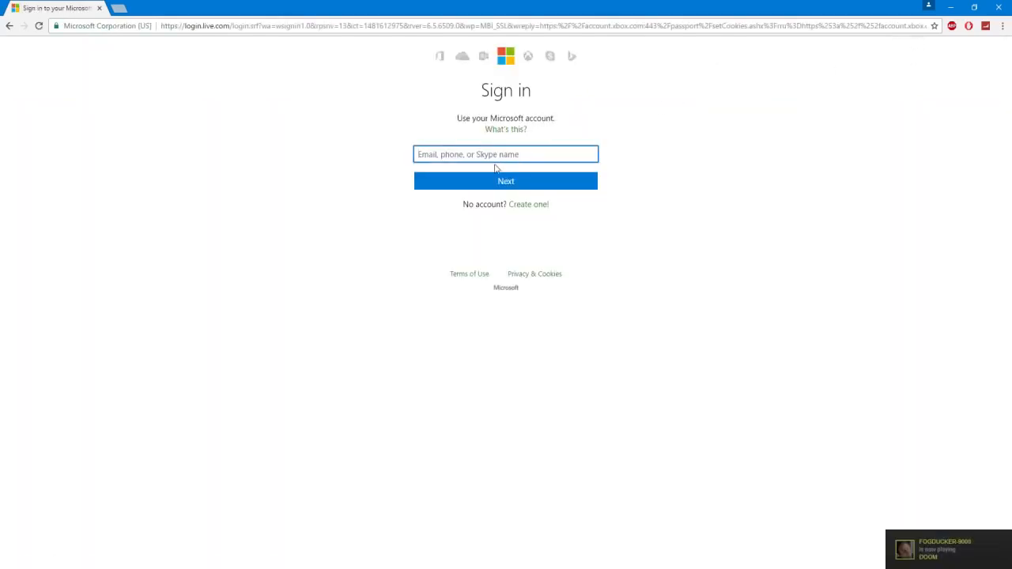
pyautogui.doubleClick(482, 204)
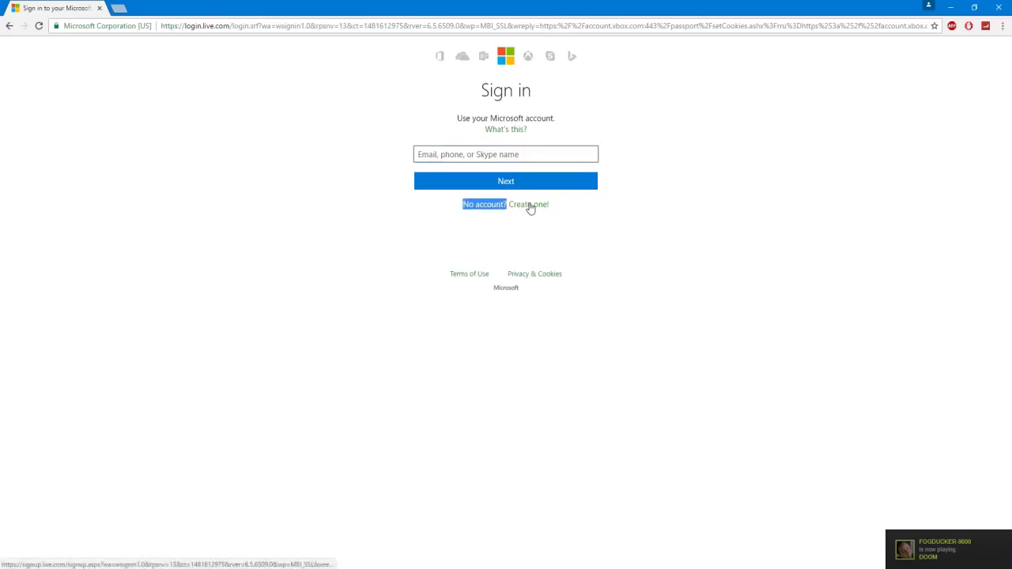
pyautogui.click(529, 204)
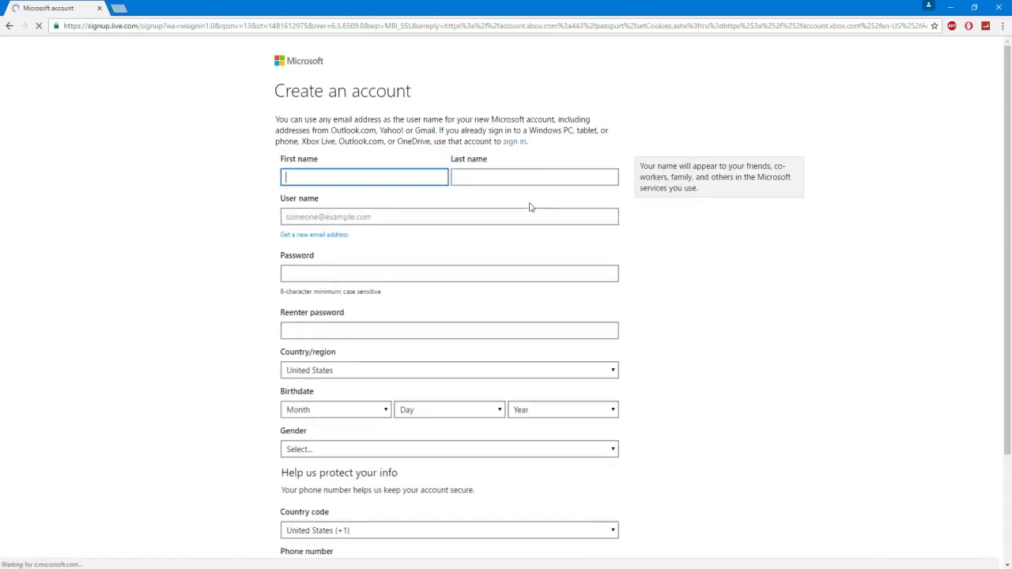
pyautogui.scroll(-3)
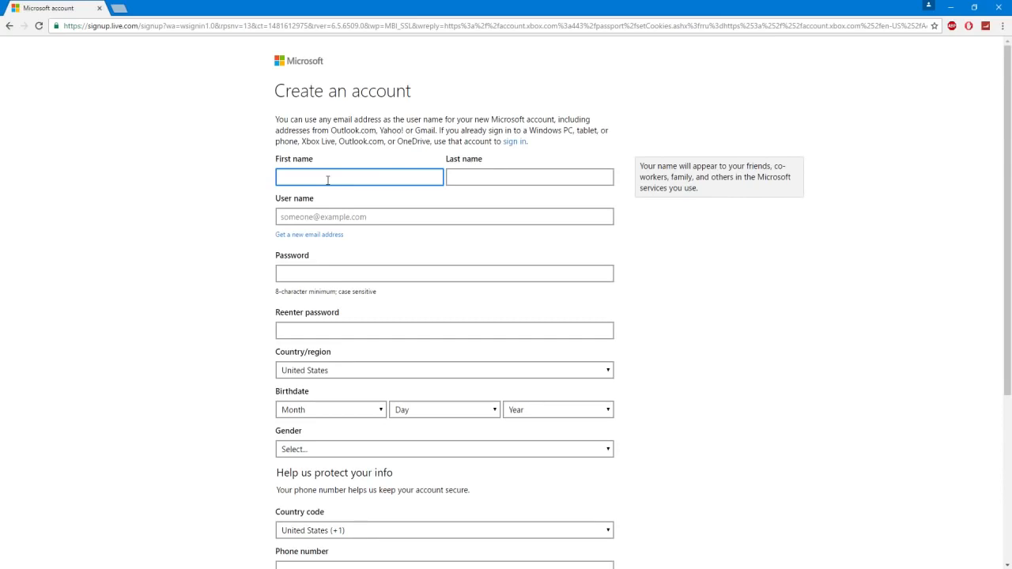
pyautogui.write('george')
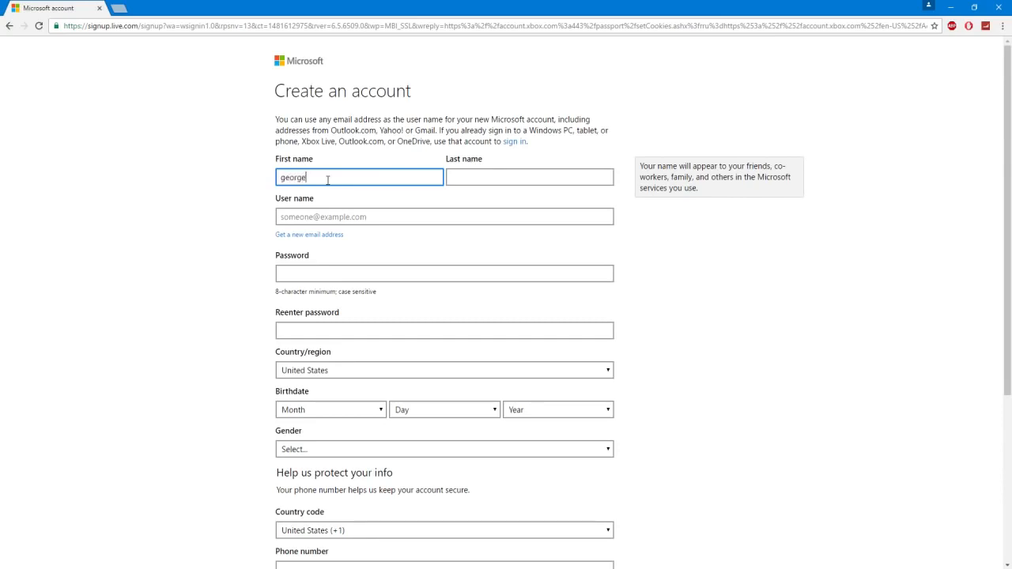
pyautogui.write('craw')
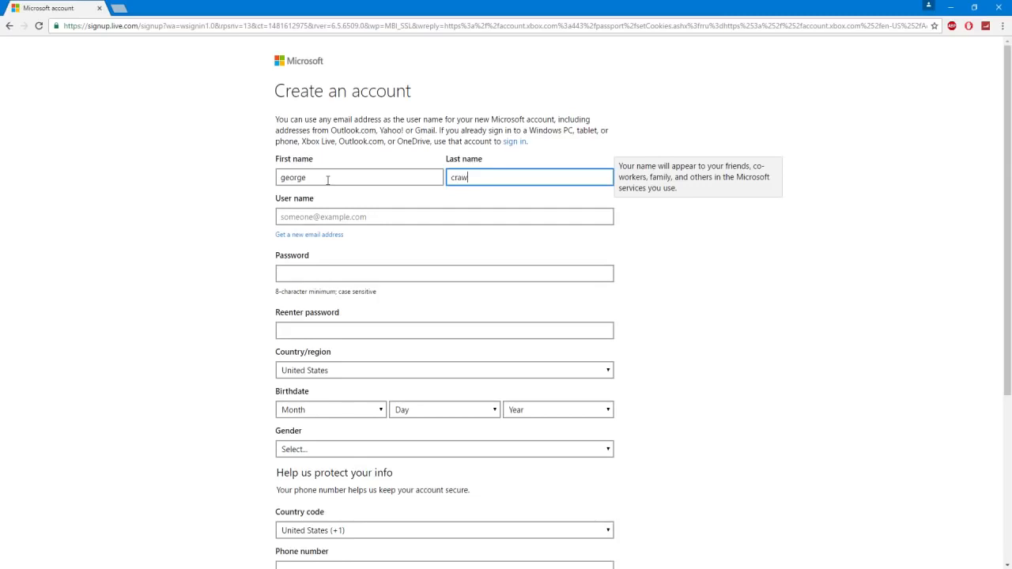
pyautogui.write('field')
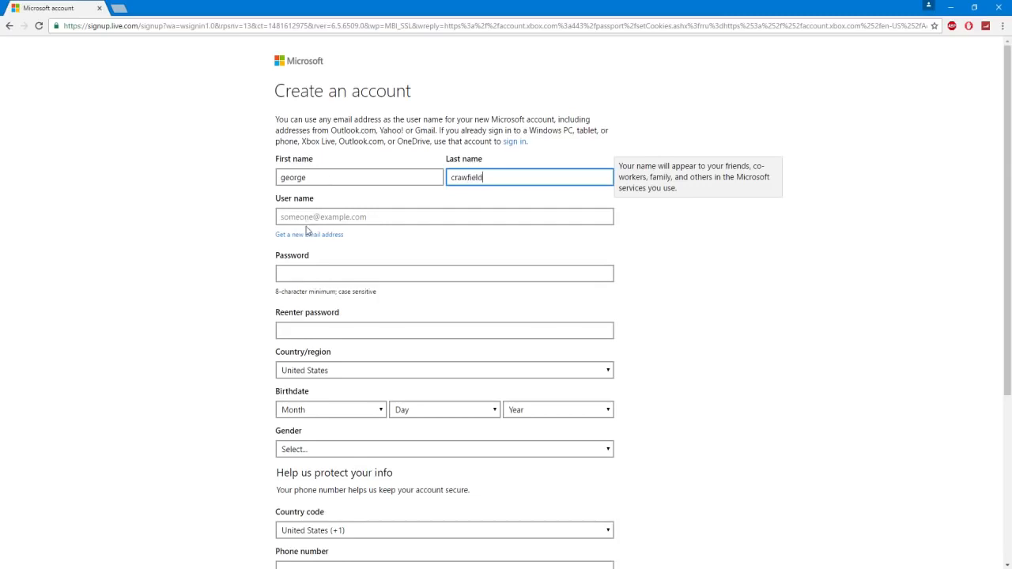
pyautogui.moveTo(281, 240)
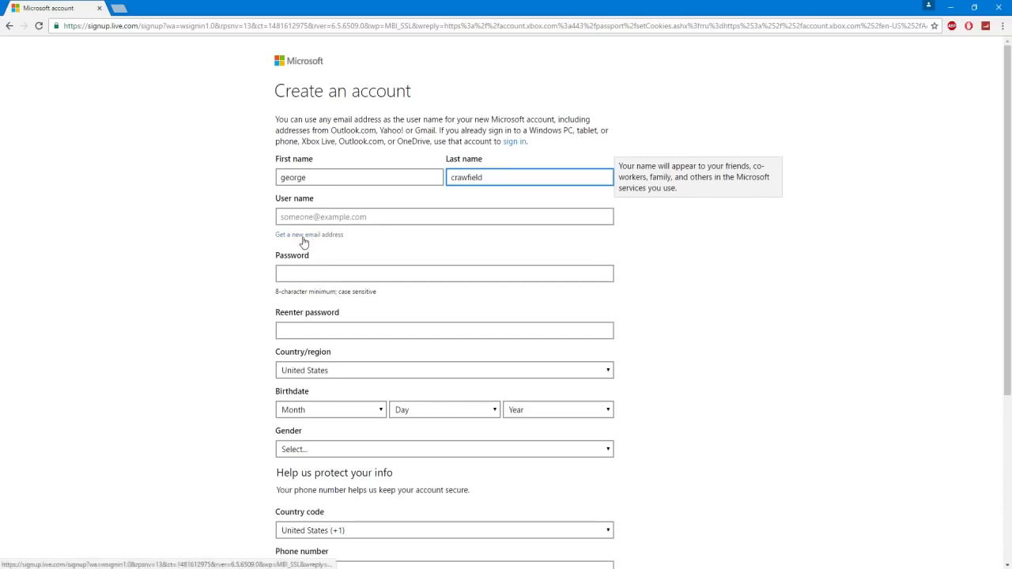
# Choose a new outlook.com address with the username 'meltynettutori'.
pyautogui.click(308, 234)
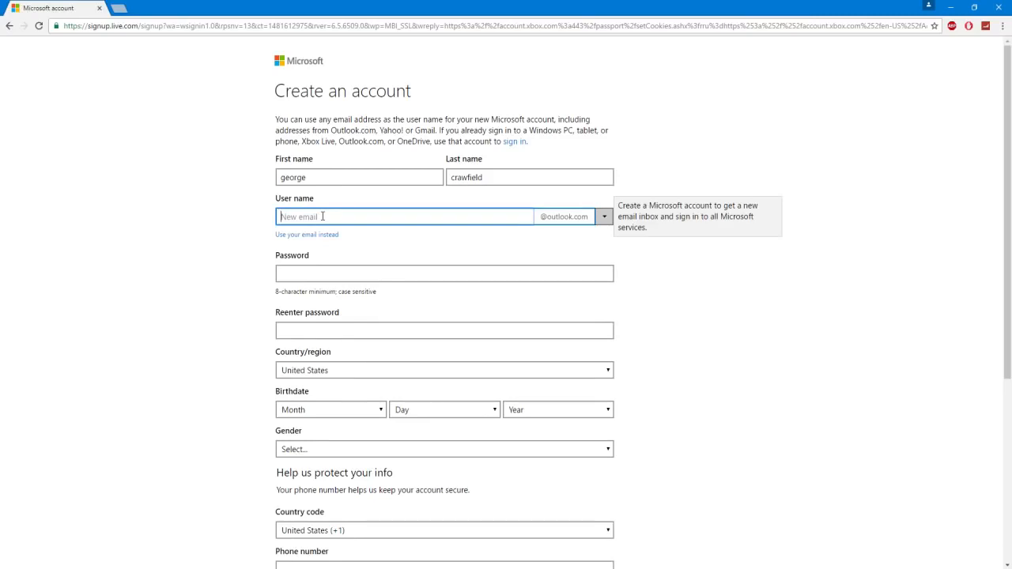
pyautogui.write('meltynet')
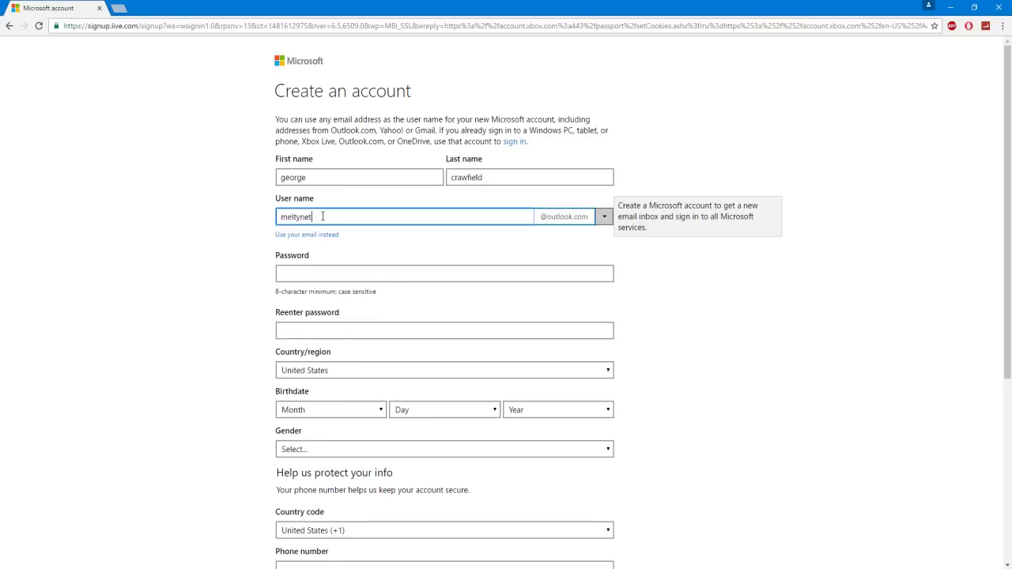
pyautogui.write('tutorial')
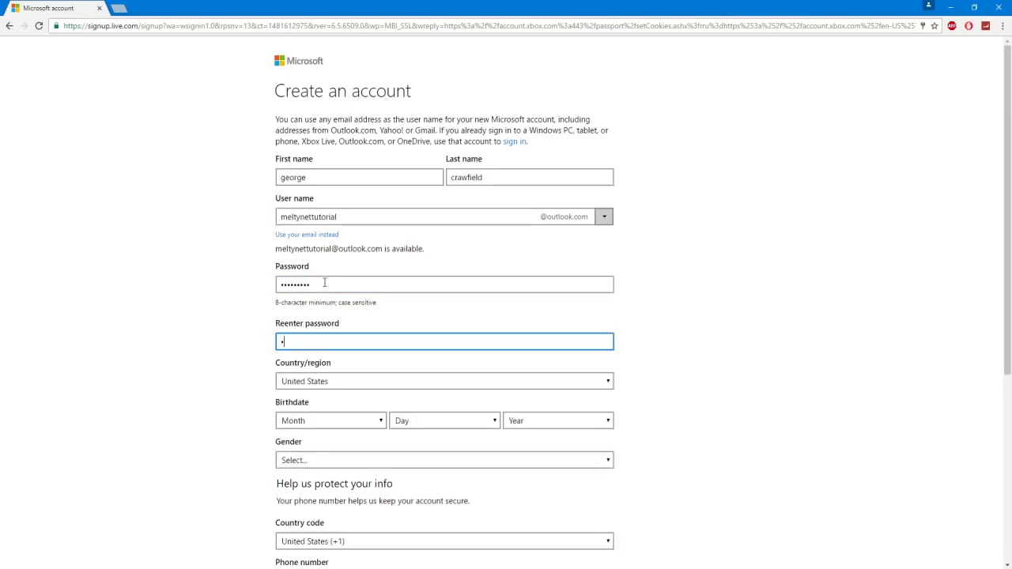
pyautogui.scroll(-3)
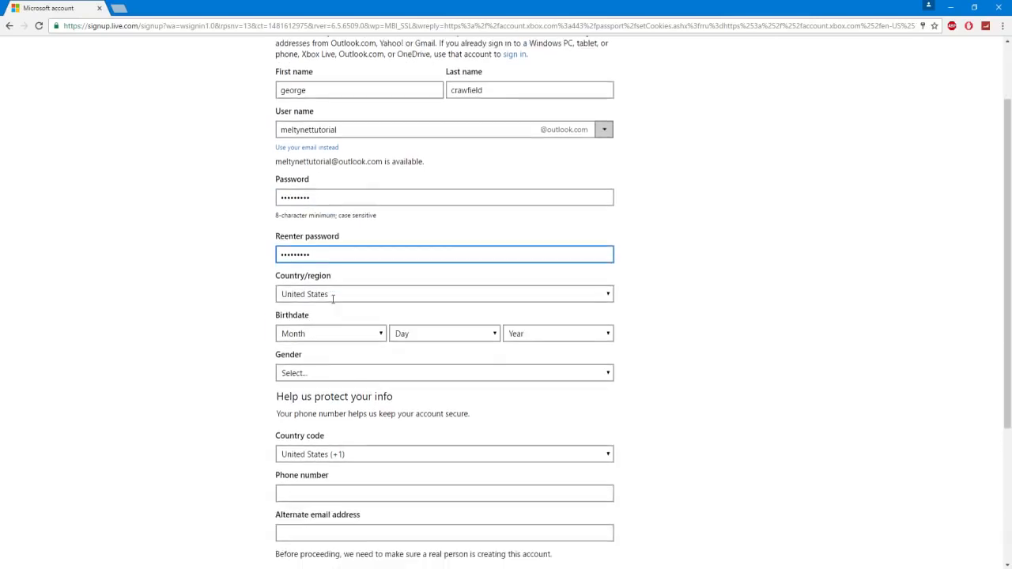
pyautogui.click(330, 256)
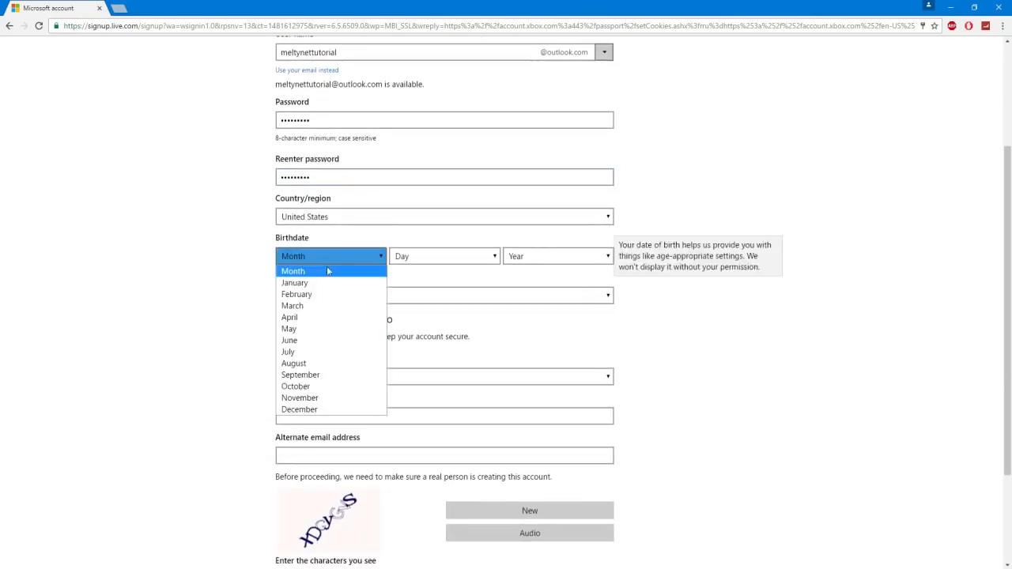
pyautogui.click(557, 255)
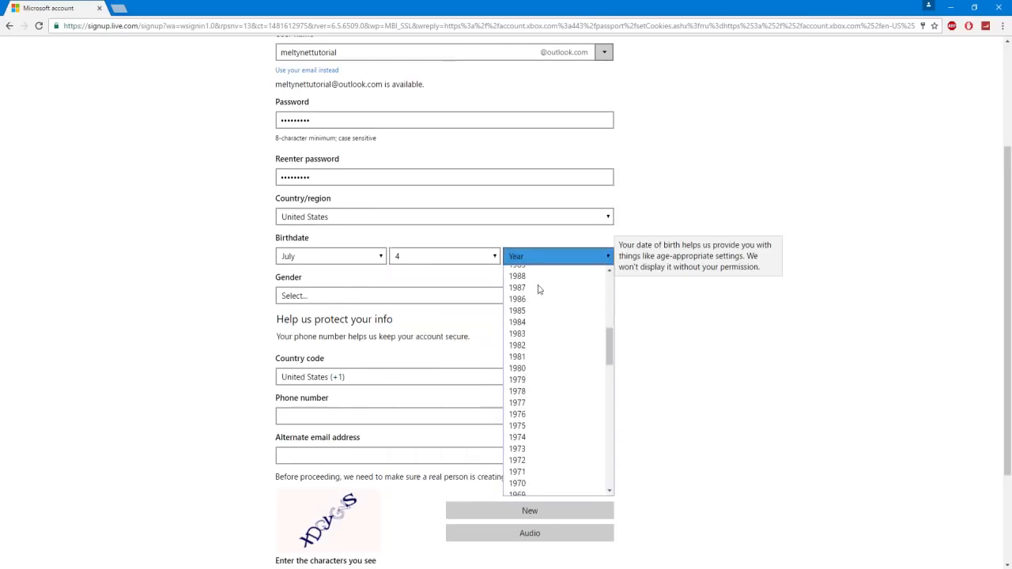
pyautogui.click(519, 288)
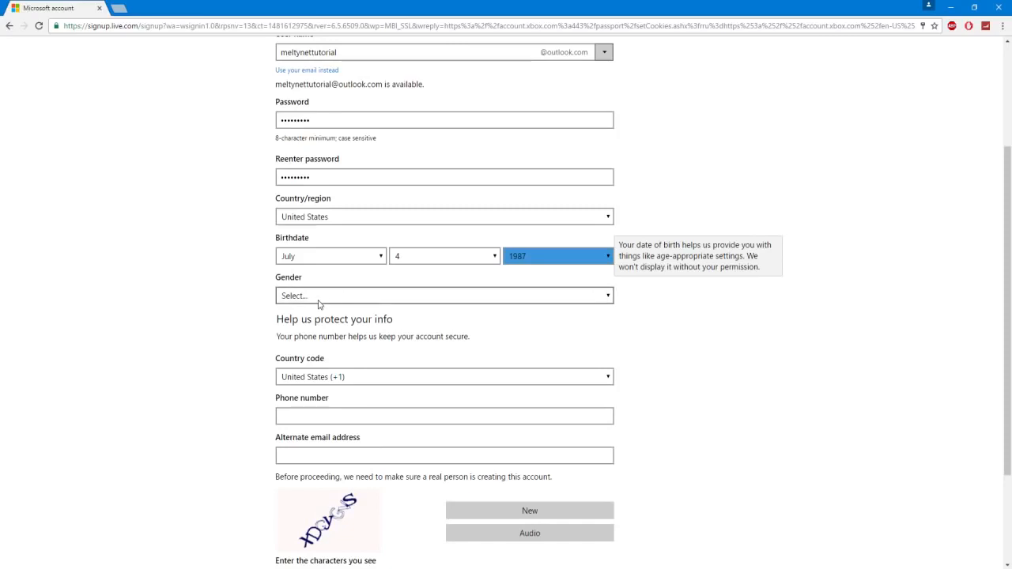
pyautogui.click(443, 296)
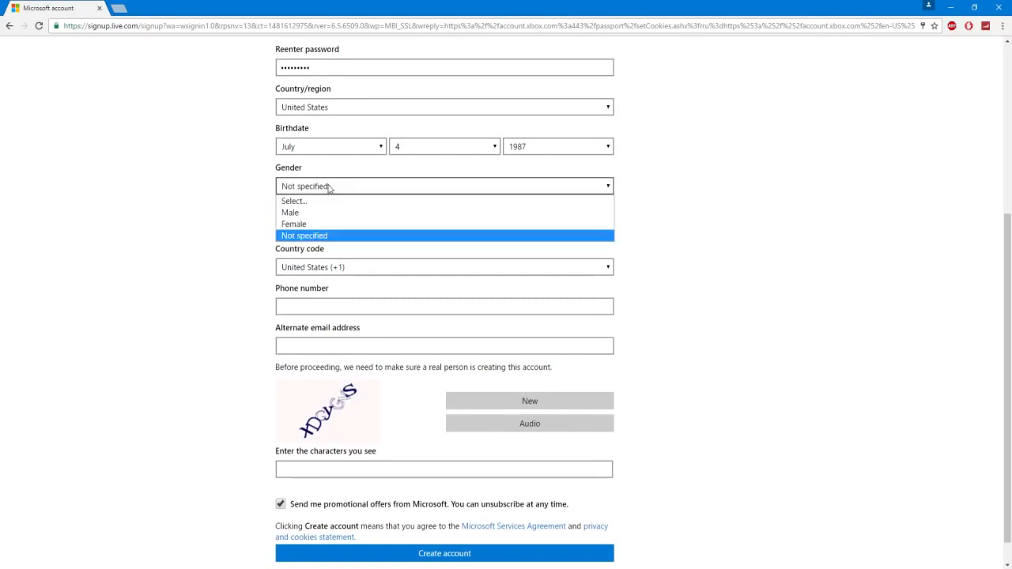
pyautogui.click(293, 223)
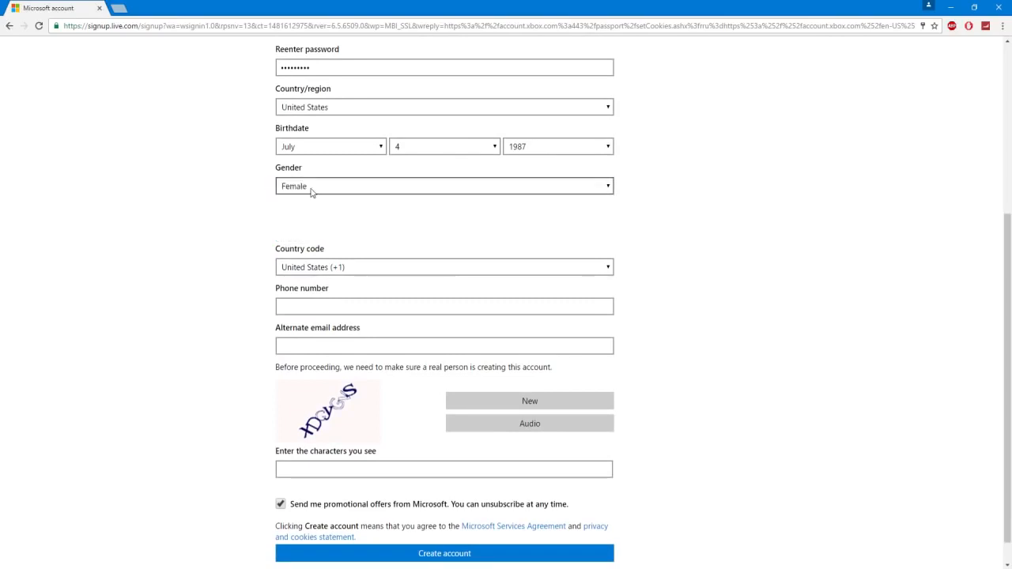
pyautogui.click(444, 186)
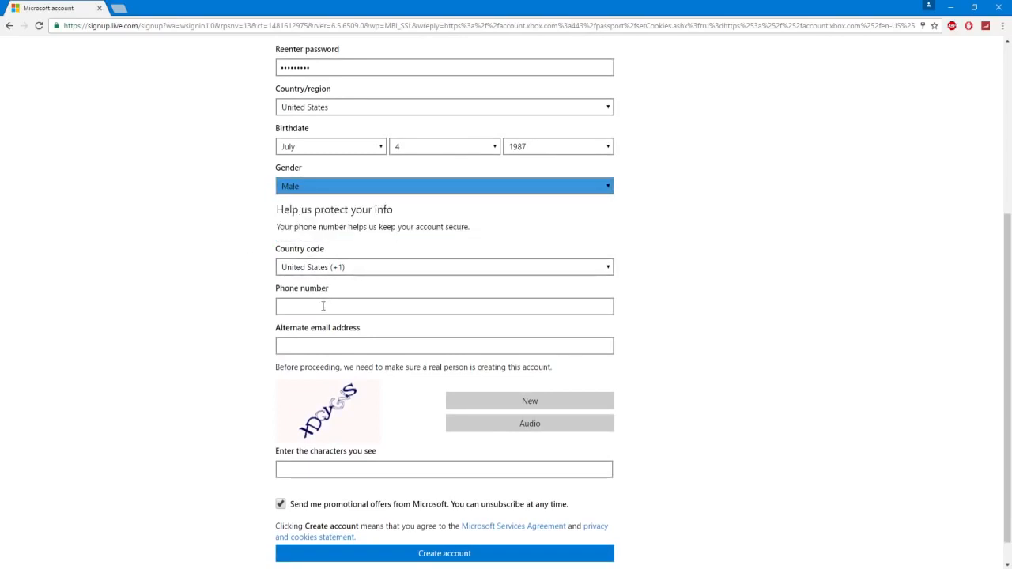
pyautogui.click(444, 306)
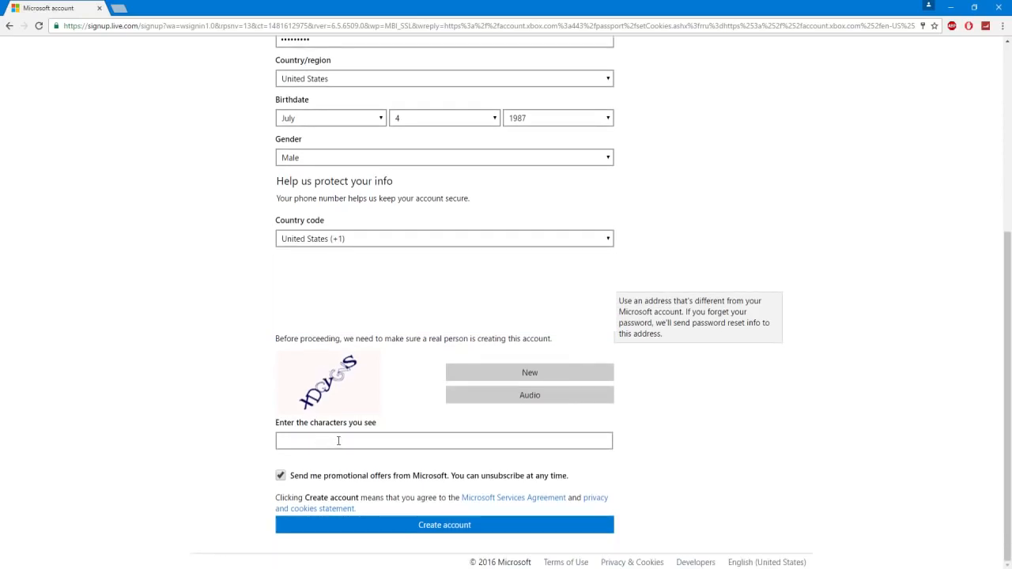
# Enter the captcha 'xdgy', untick promotional offers, and create the account.
pyautogui.write('x')
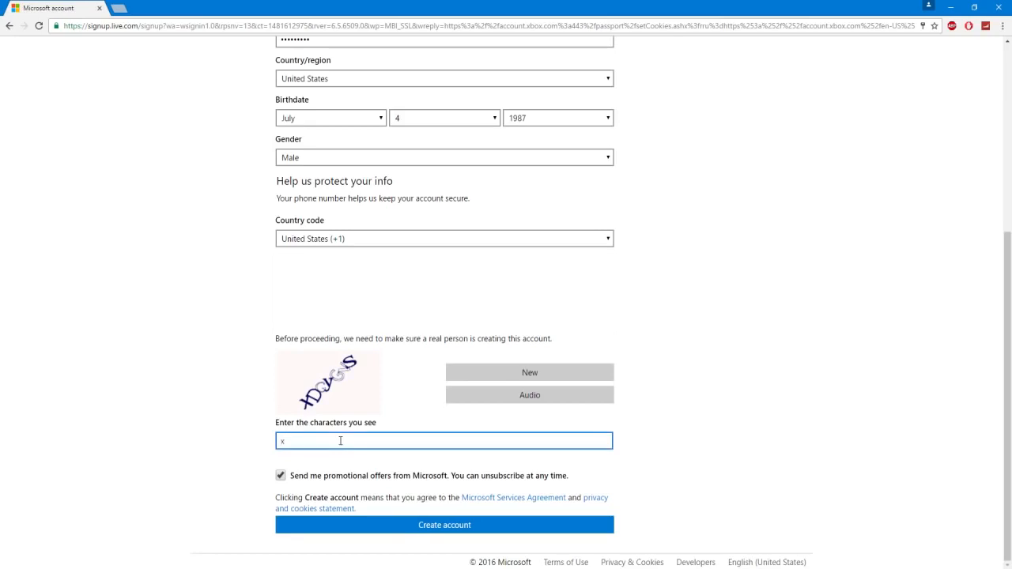
pyautogui.write('dgygvs')
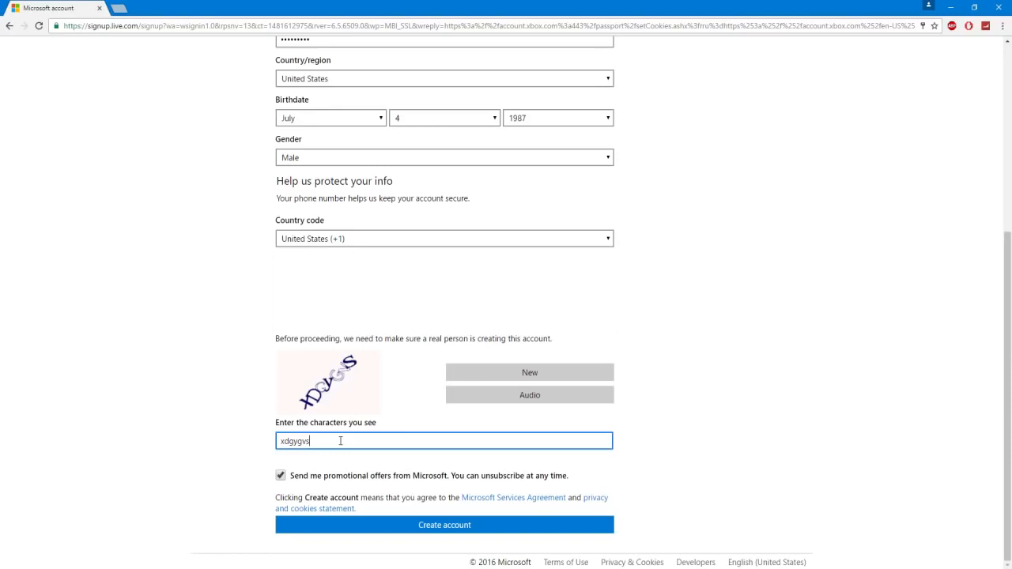
pyautogui.click(277, 474)
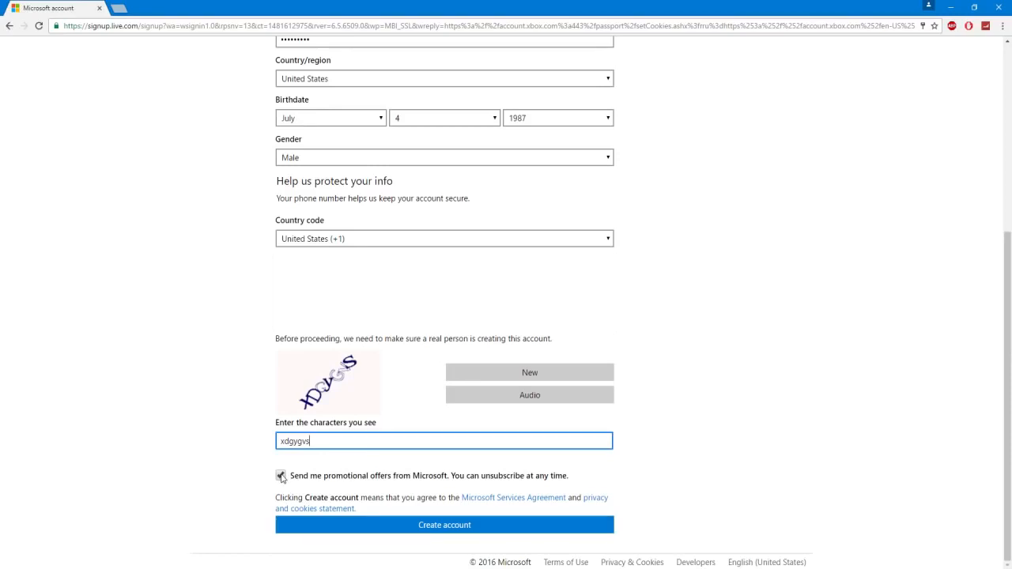
pyautogui.click(282, 476)
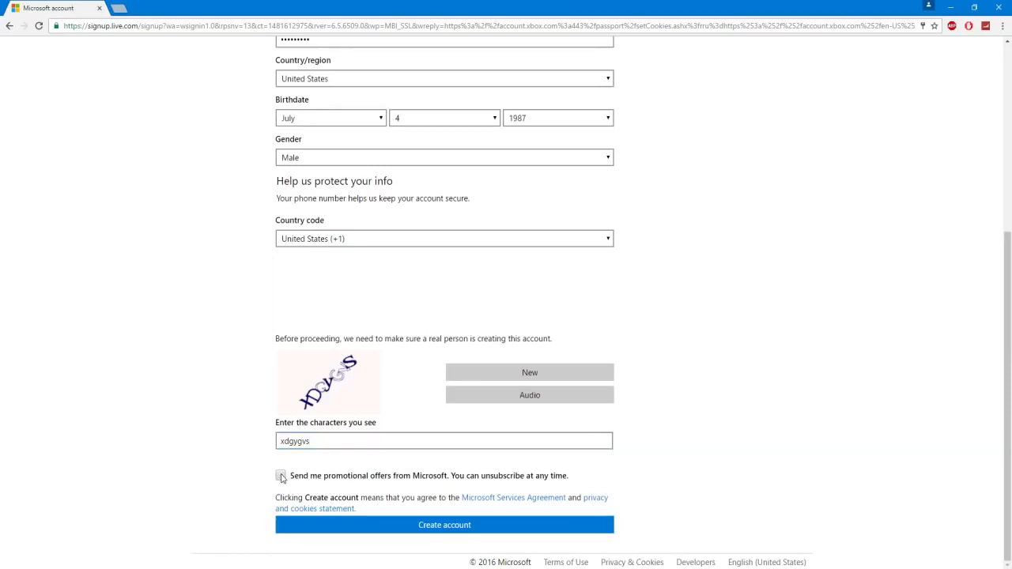
pyautogui.click(446, 525)
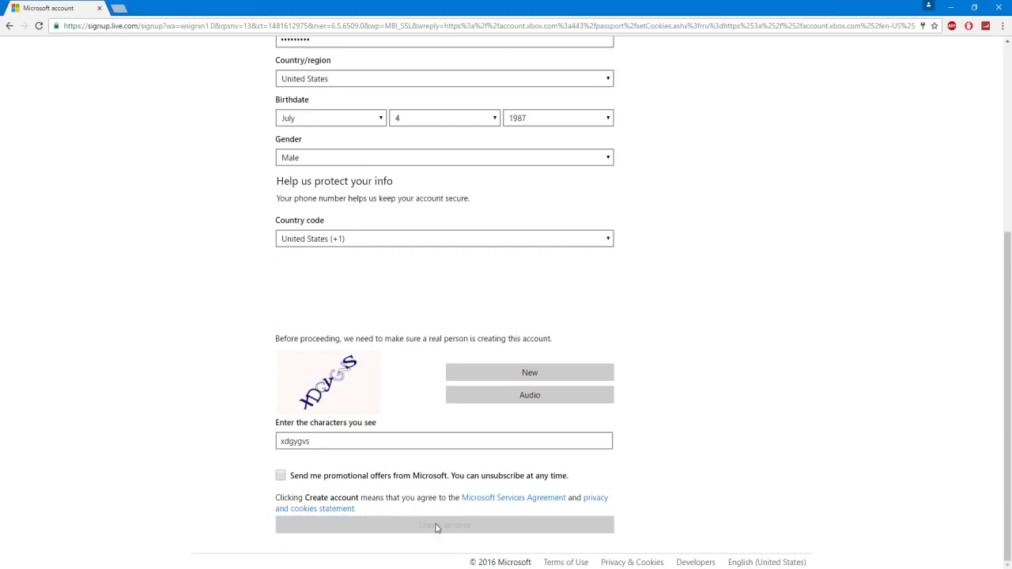
# Untick Xbox information and offers emails and accept to create the Xbox profile.
pyautogui.click(436, 526)
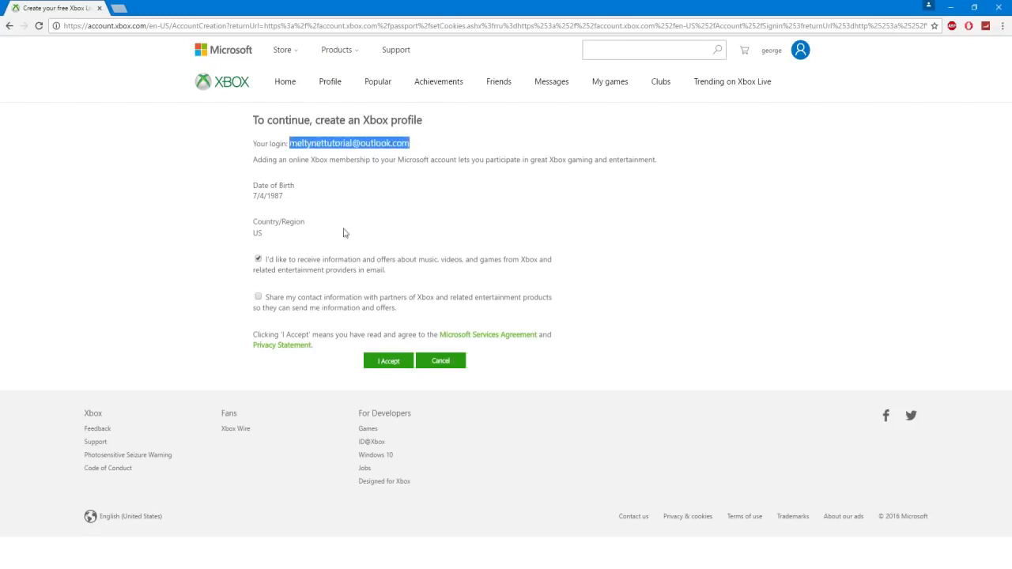
pyautogui.click(258, 258)
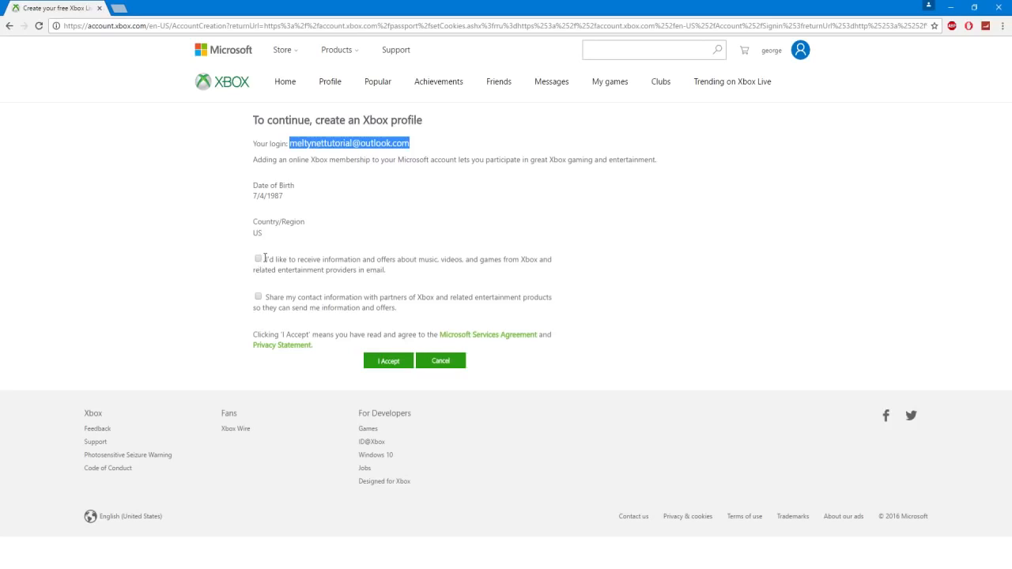
pyautogui.click(388, 360)
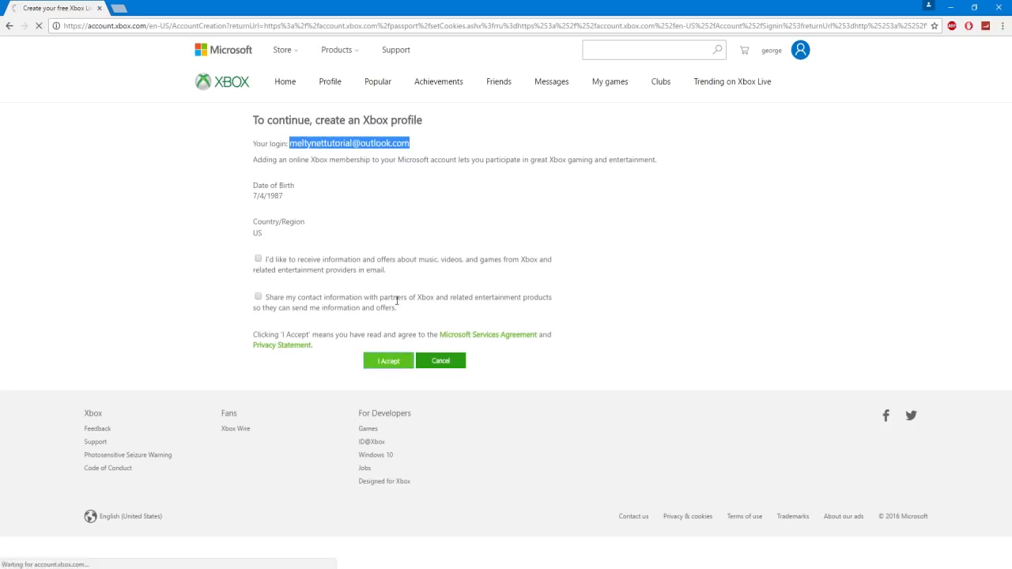
pyautogui.click(388, 359)
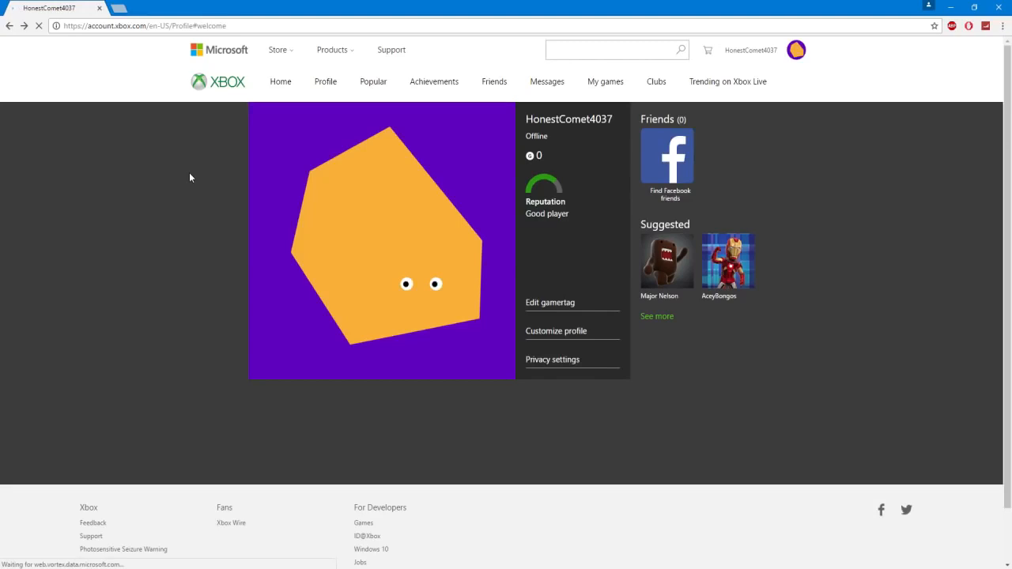
pyautogui.moveTo(250, 172)
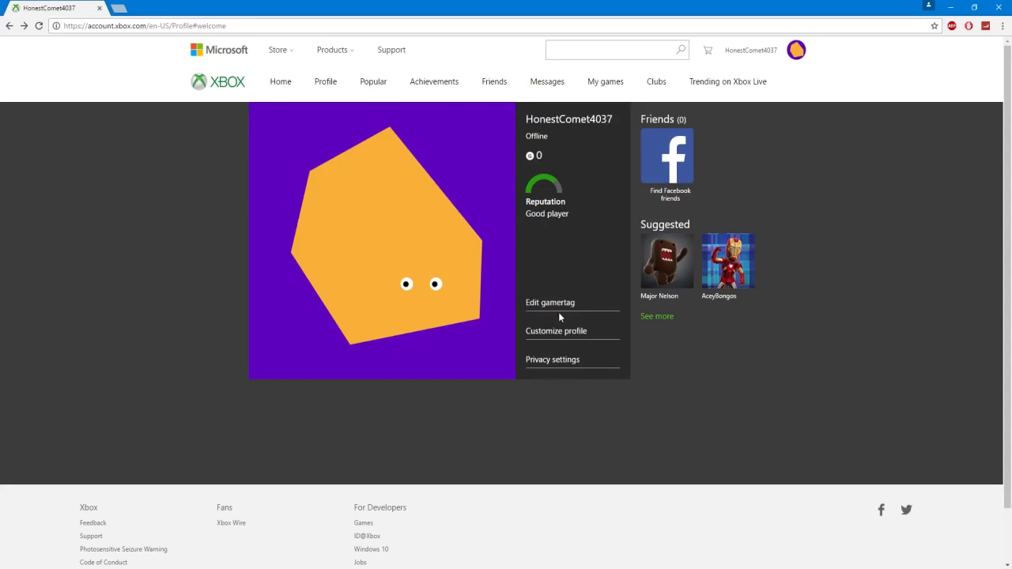
# In Xbox Support, pick My account > Changes to Xbox Live Gold and request chat.
pyautogui.scroll(-3)
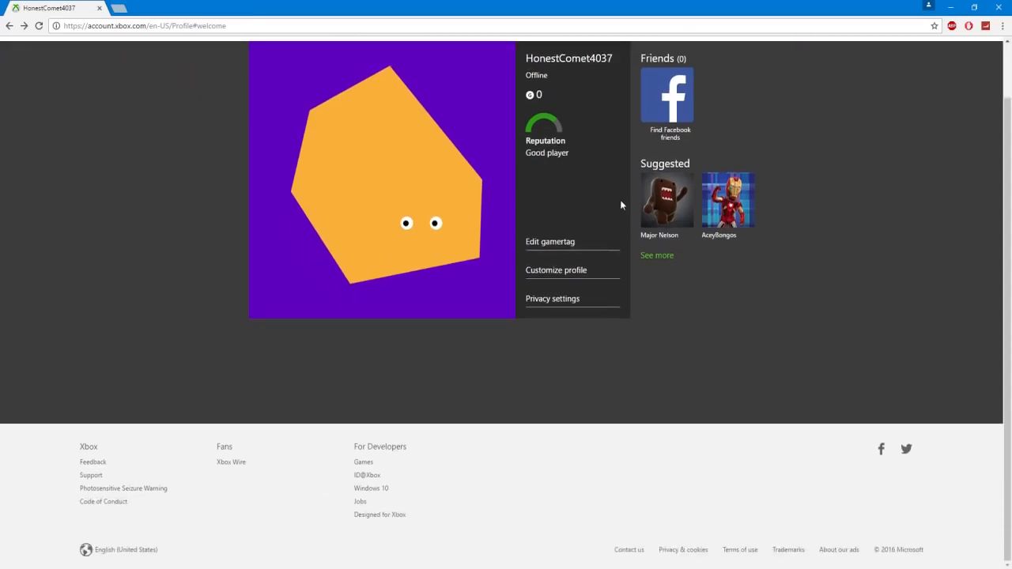
pyautogui.click(89, 476)
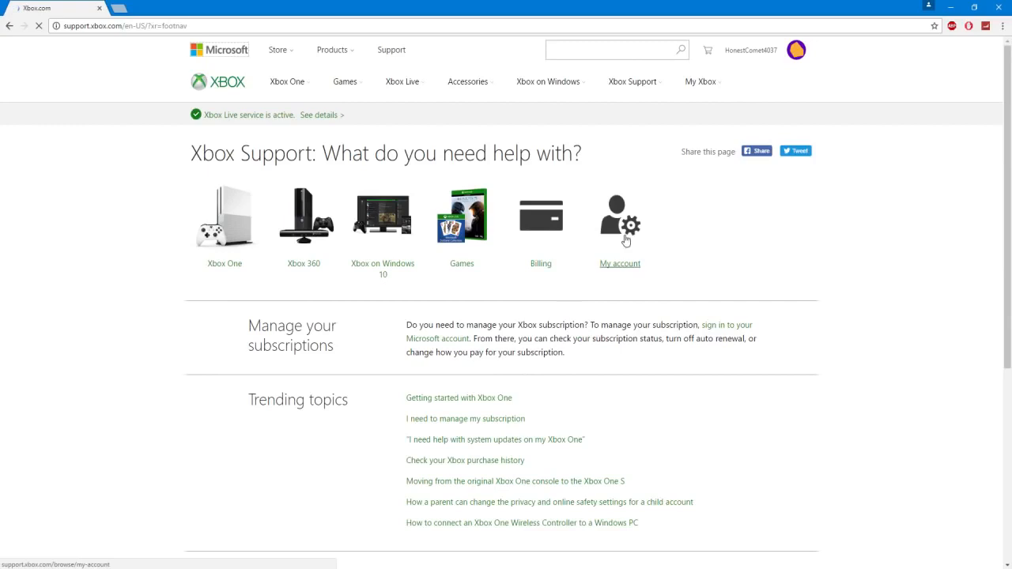
pyautogui.click(619, 215)
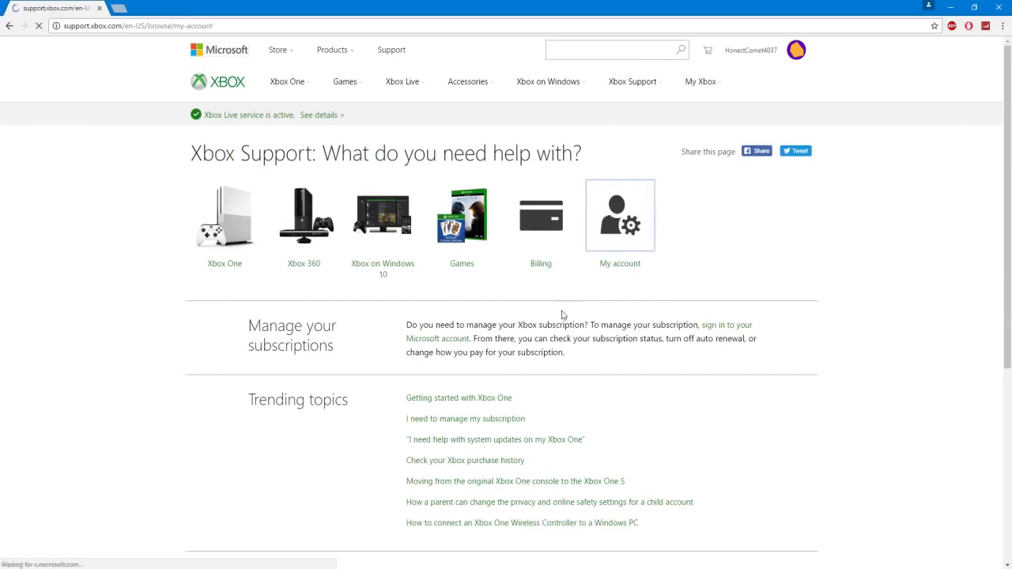
pyautogui.click(620, 216)
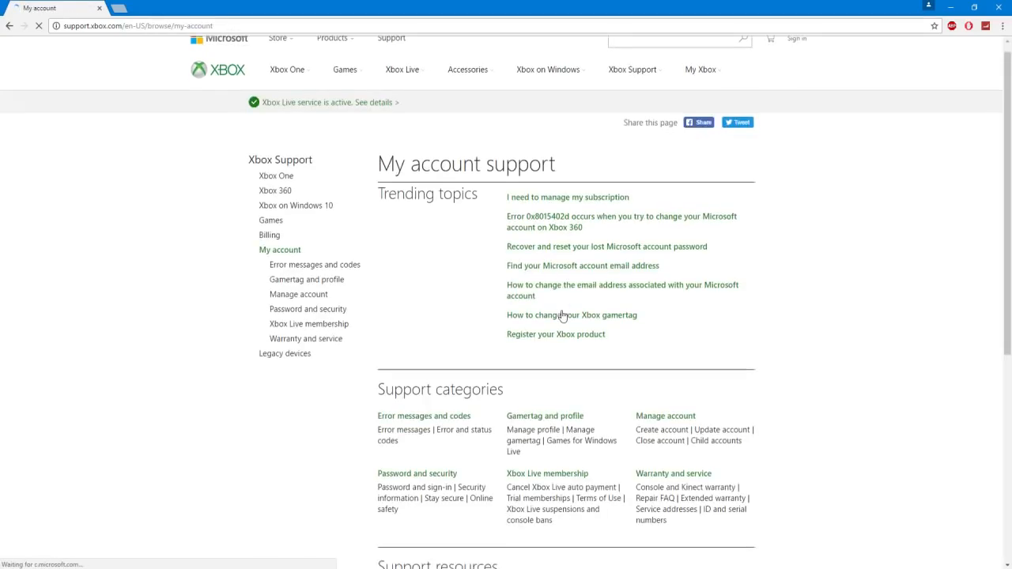
pyautogui.scroll(-3)
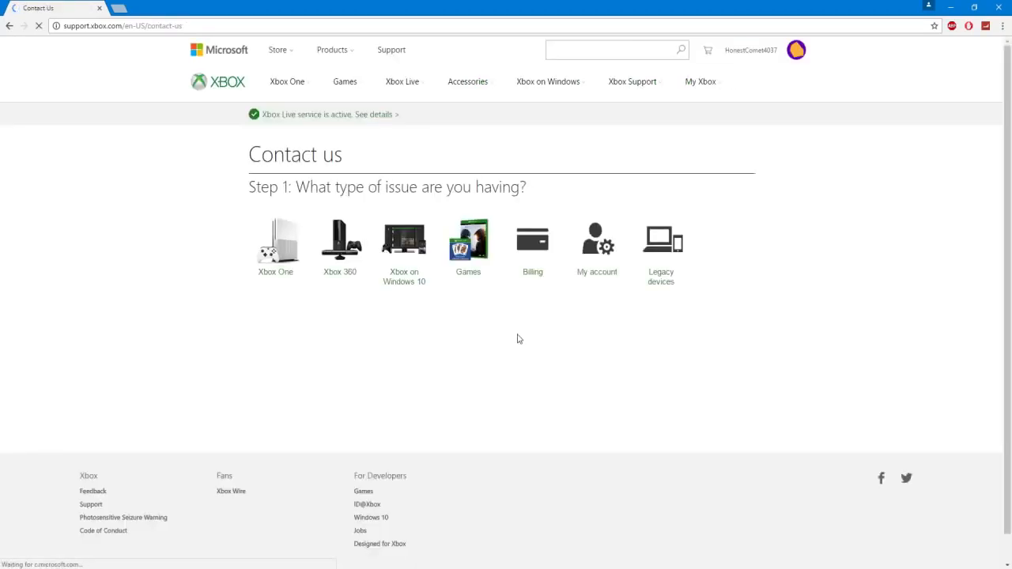
pyautogui.click(597, 245)
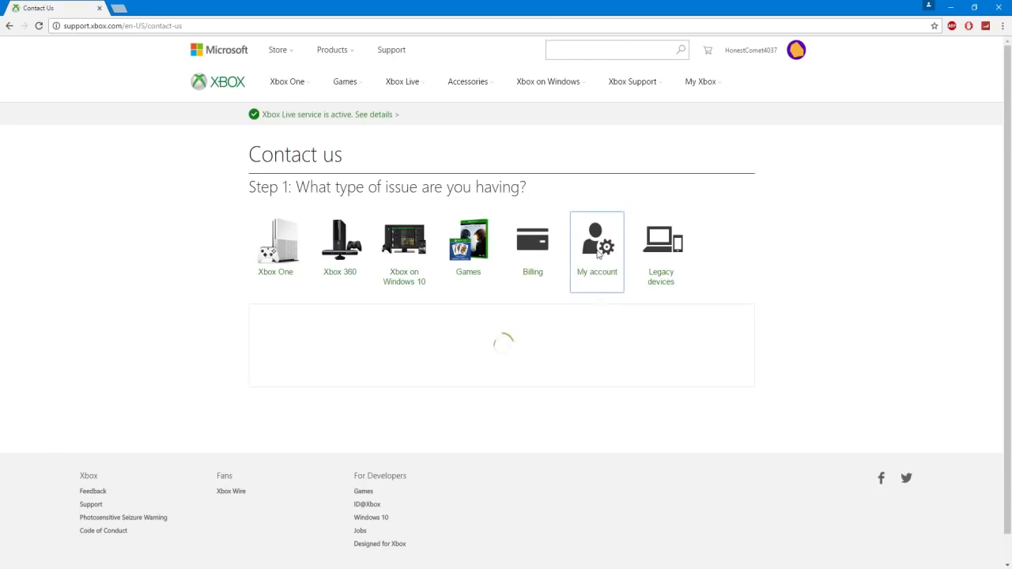
pyautogui.click(597, 245)
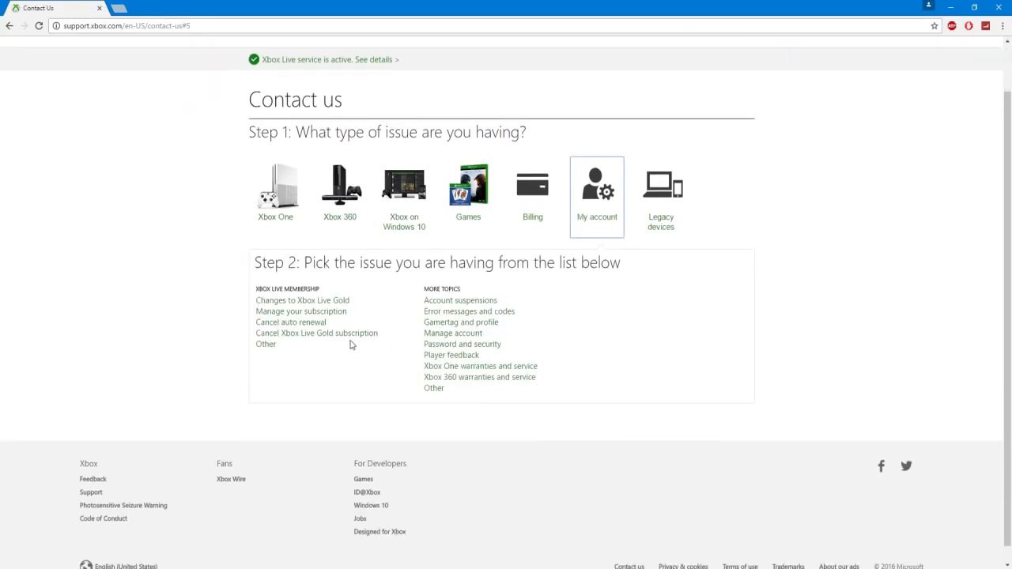
pyautogui.click(302, 300)
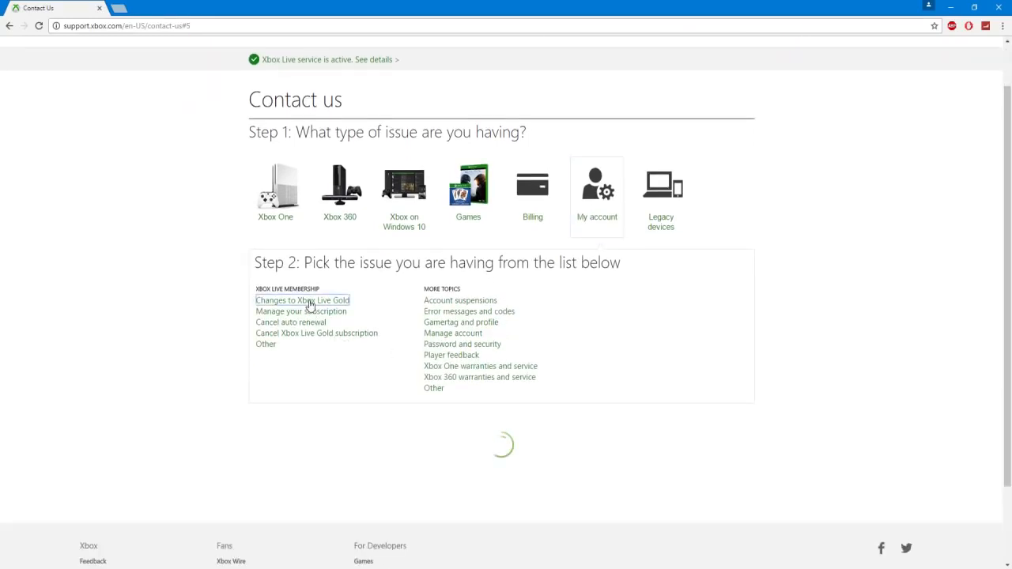
pyautogui.click(303, 300)
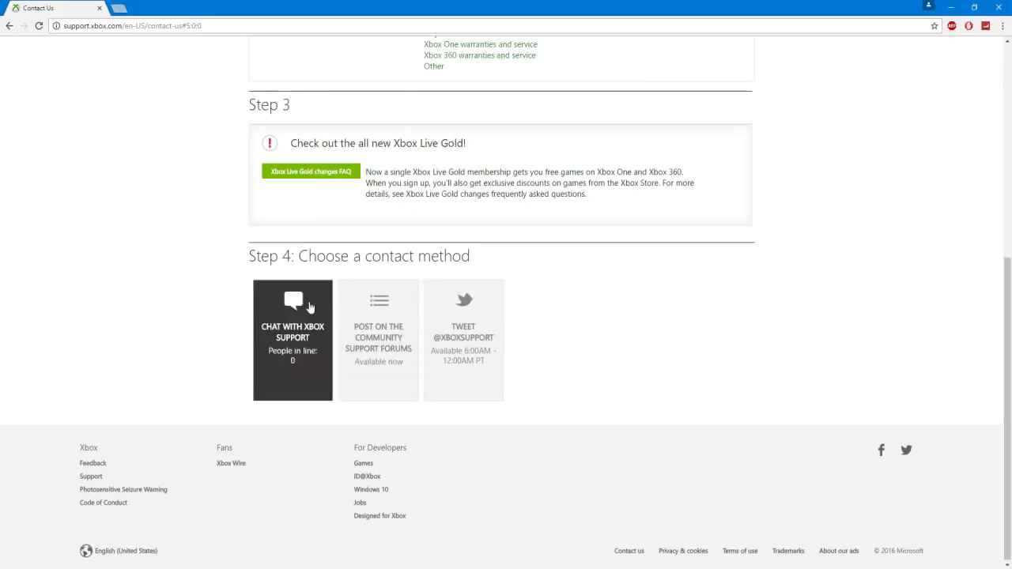
pyautogui.moveTo(298, 346)
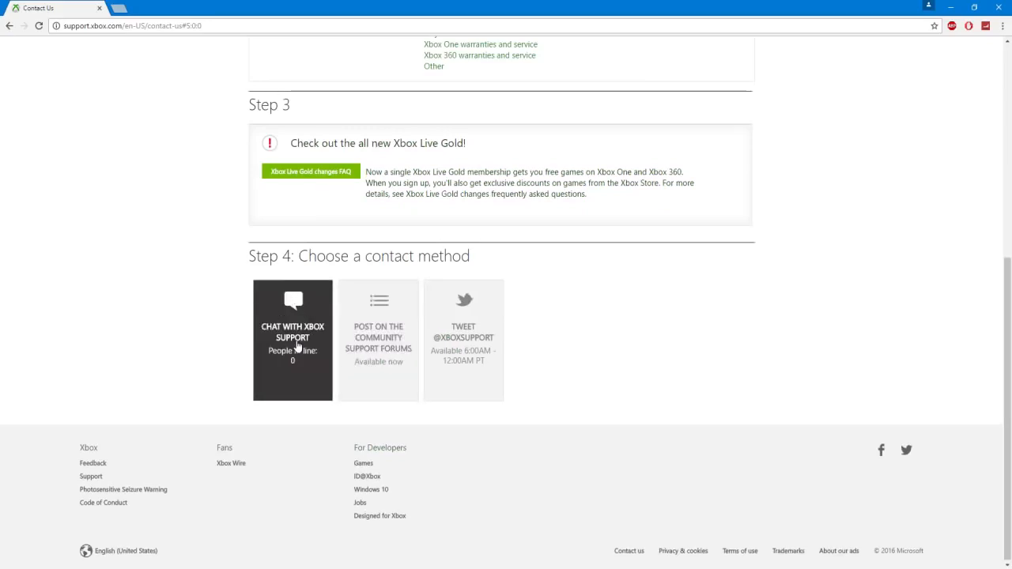
pyautogui.click(292, 340)
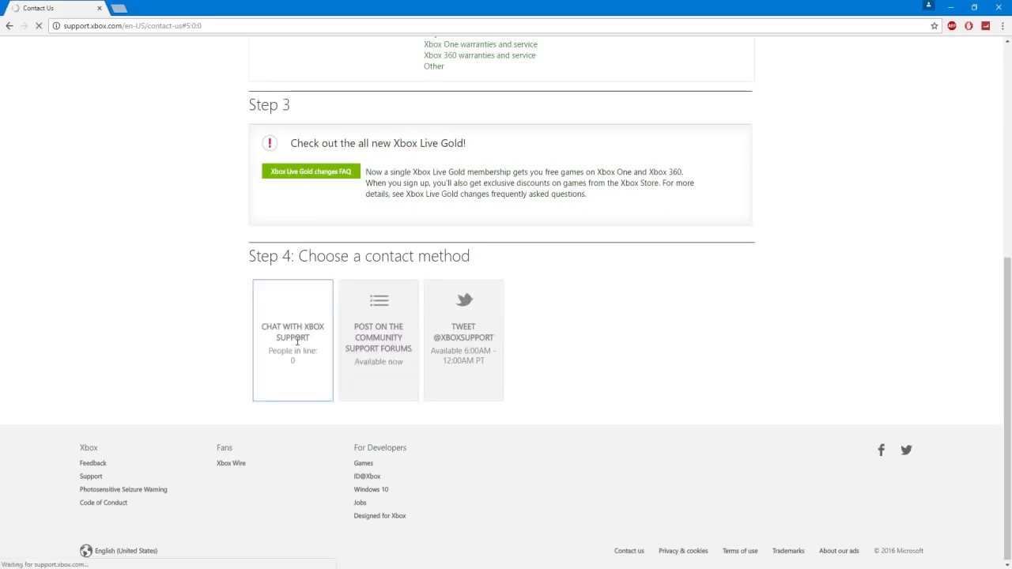
# Start the support chat, minimize the browser, and move the chat window to screen centre.
pyautogui.click(292, 340)
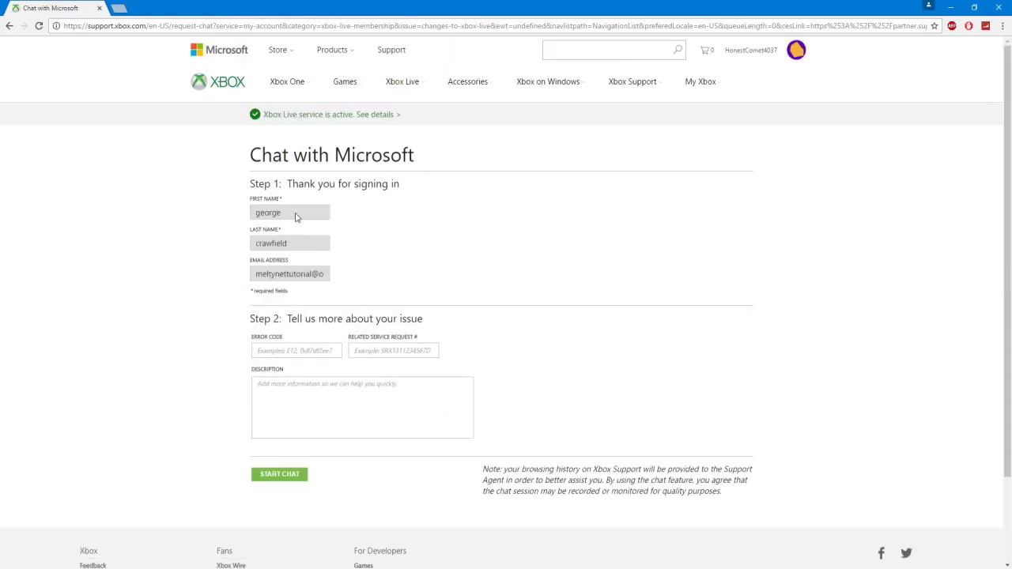
pyautogui.moveTo(293, 298)
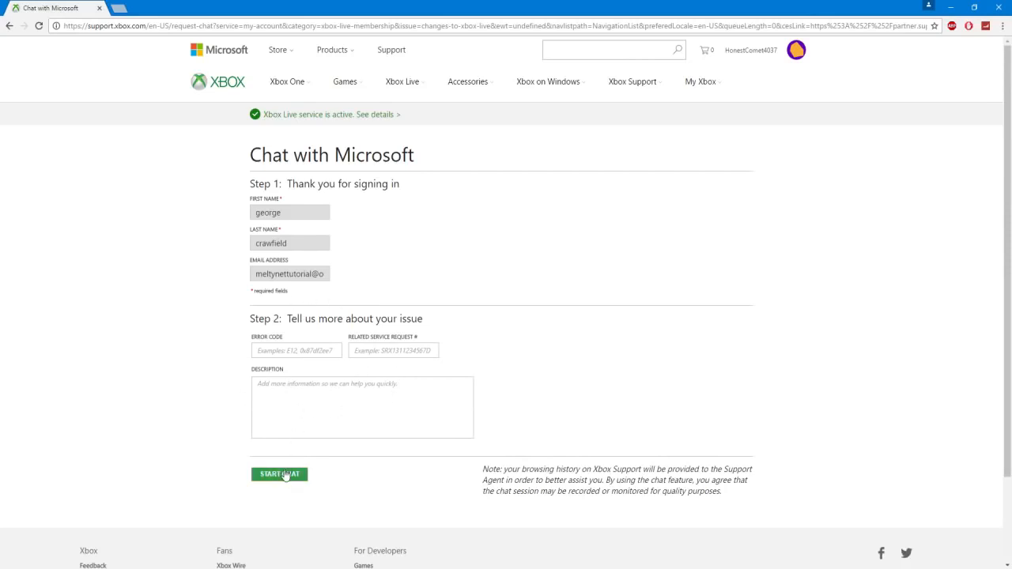
pyautogui.click(278, 474)
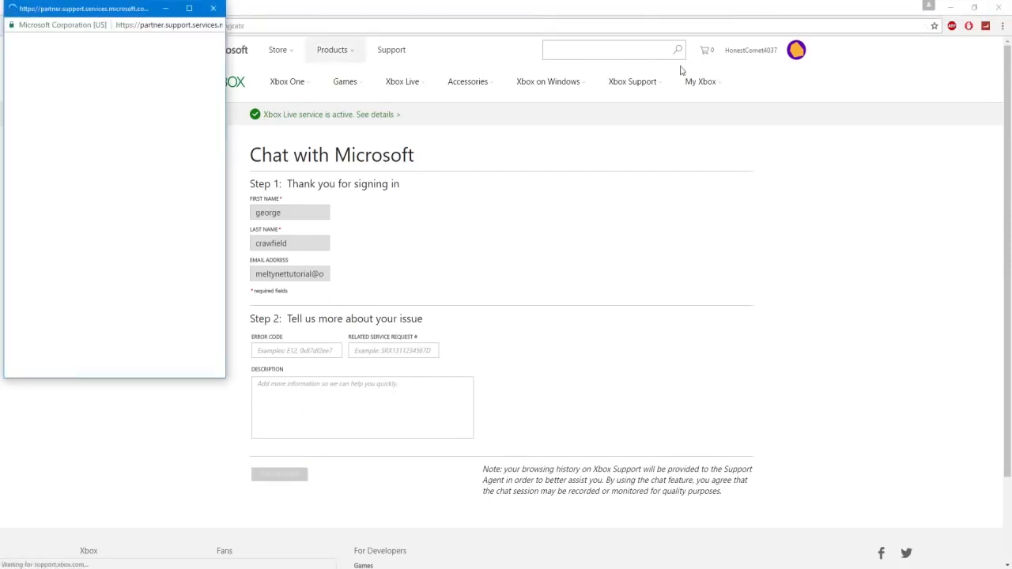
pyautogui.click(279, 475)
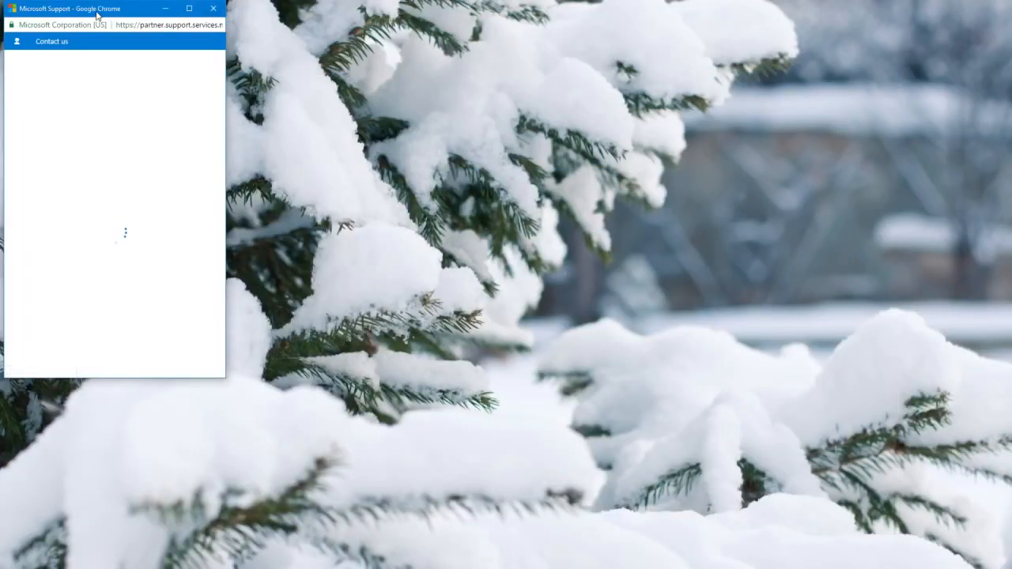
pyautogui.moveTo(95, 8); pyautogui.dragTo(491, 105)
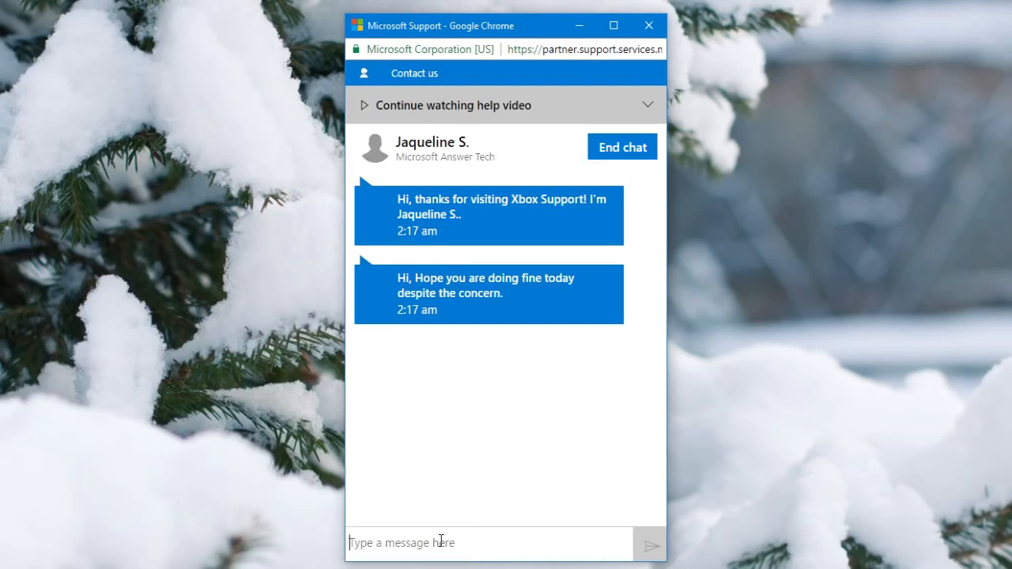
# Tell the agent a friend mentioned a 1-month free Gold trial, but checkout showed none.
pyautogui.write('Hi,')
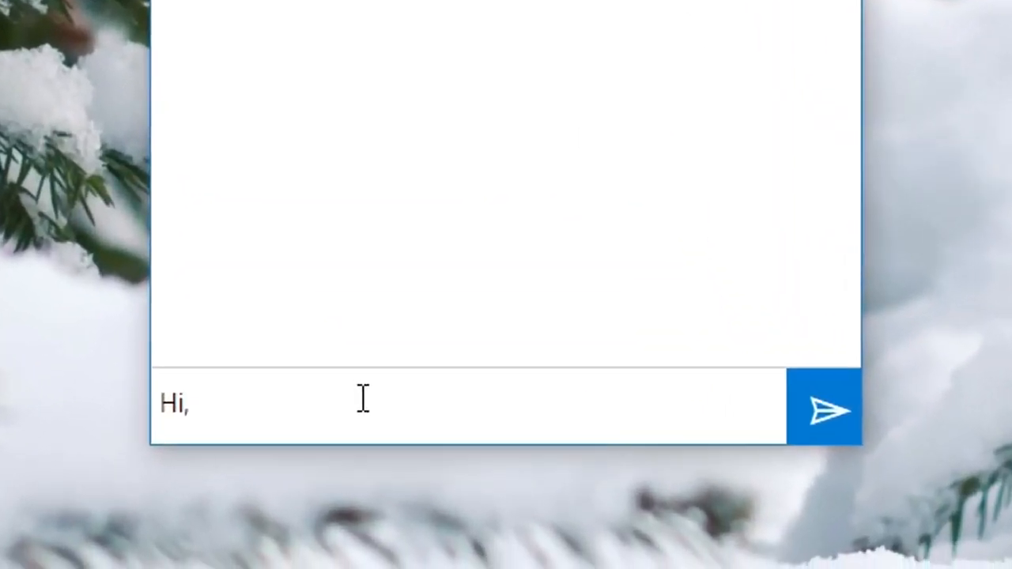
pyautogui.write('I was told f')
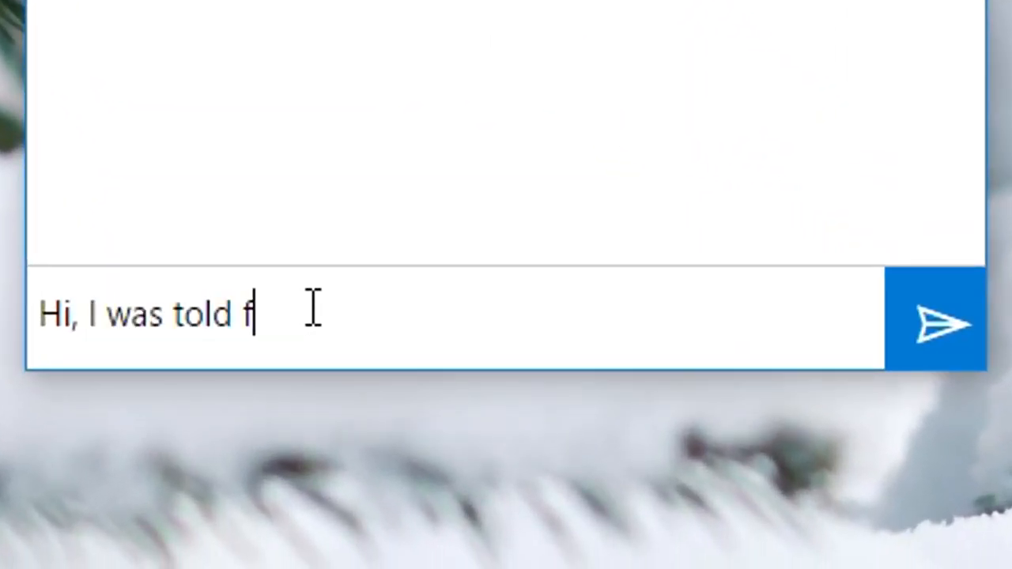
pyautogui.write('by a friend')
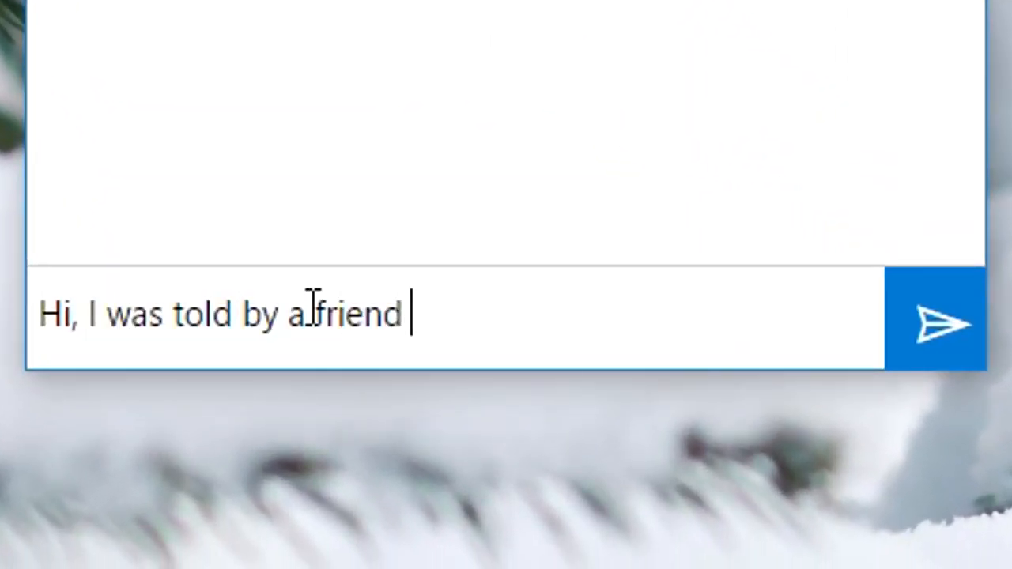
pyautogui.write('that I could')
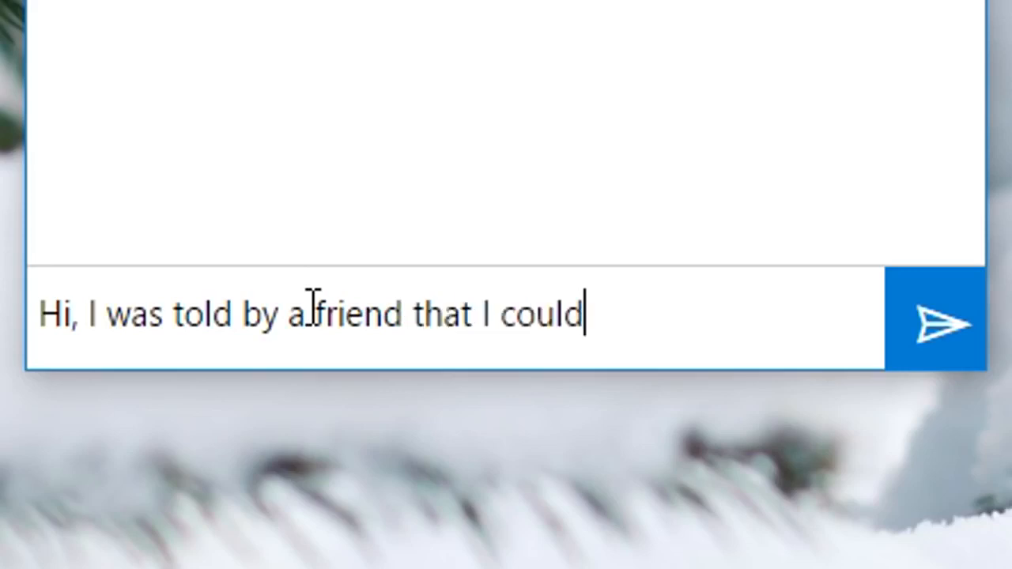
pyautogui.write('try x')
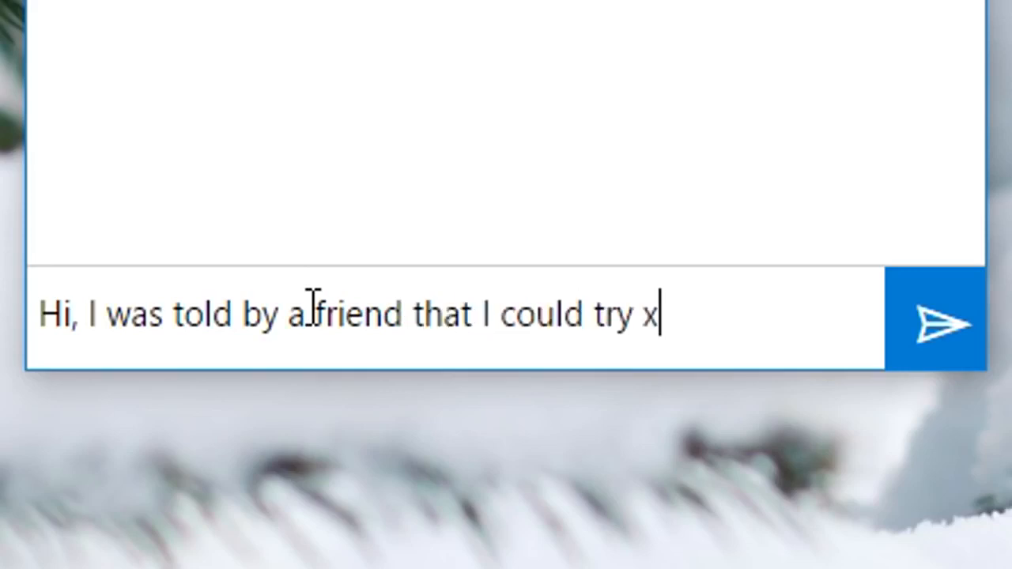
pyautogui.write('box live gold')
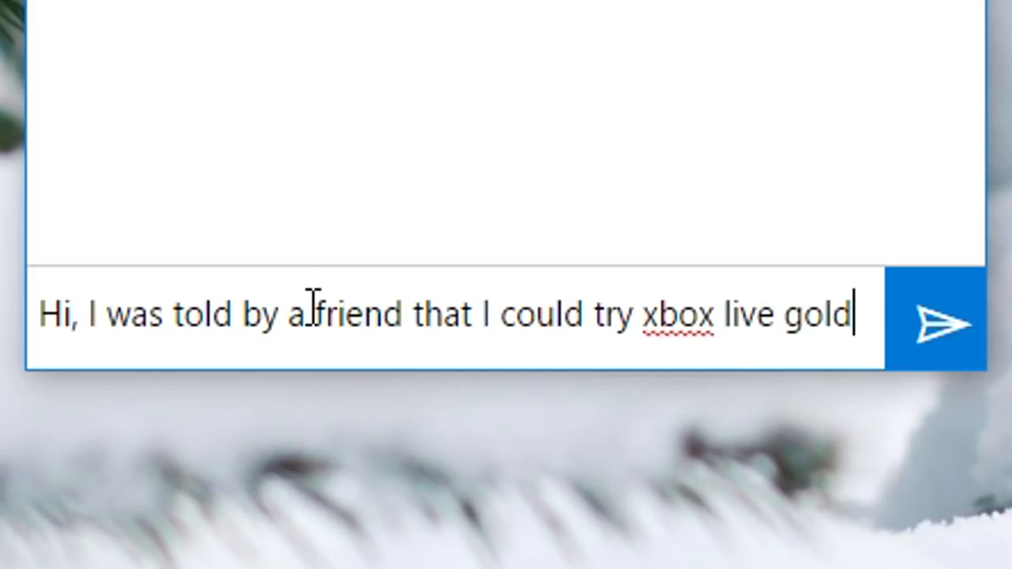
pyautogui.write('for frr')
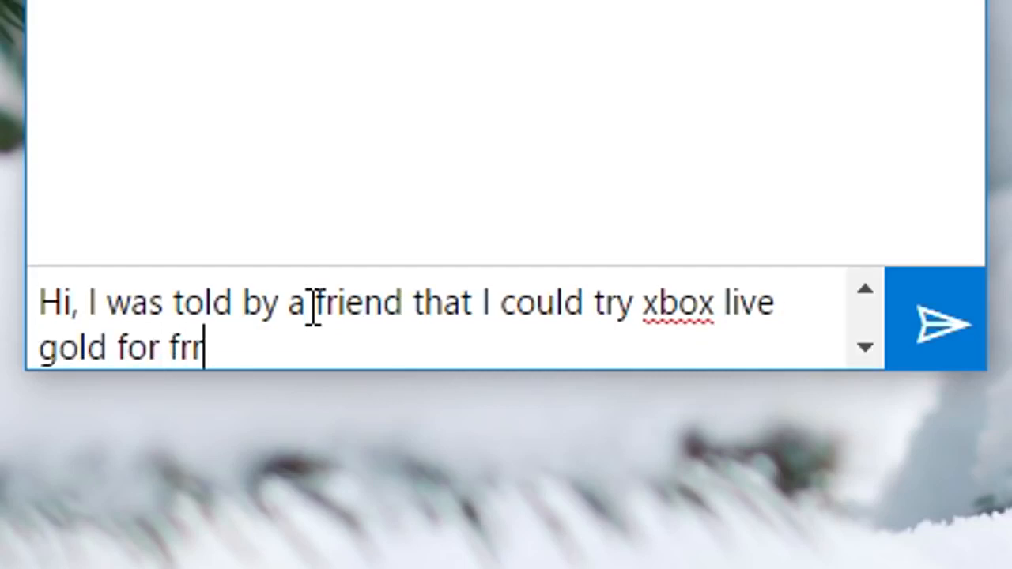
pyautogui.write('ee by')
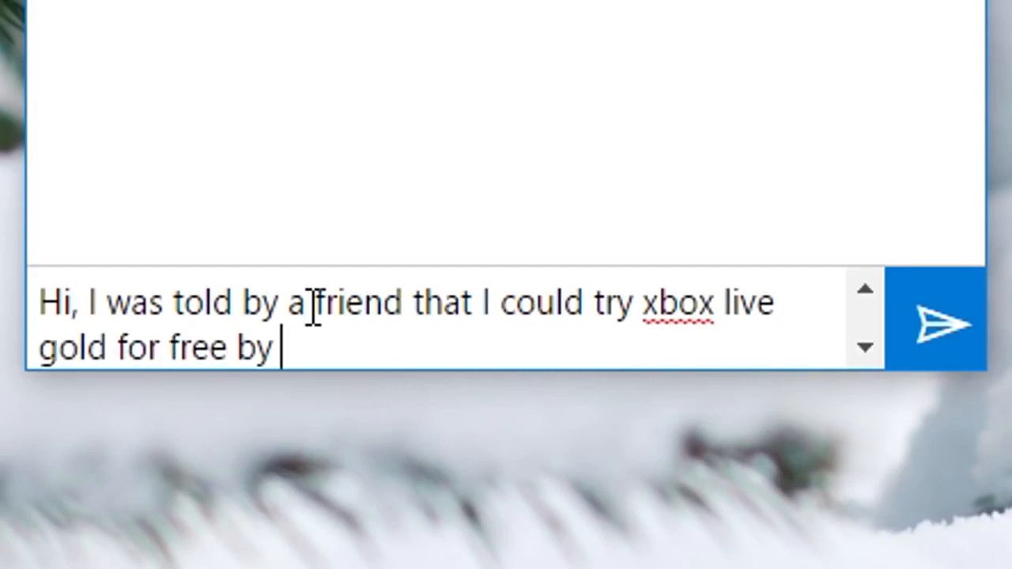
pyautogui.write('using the 1 mo')
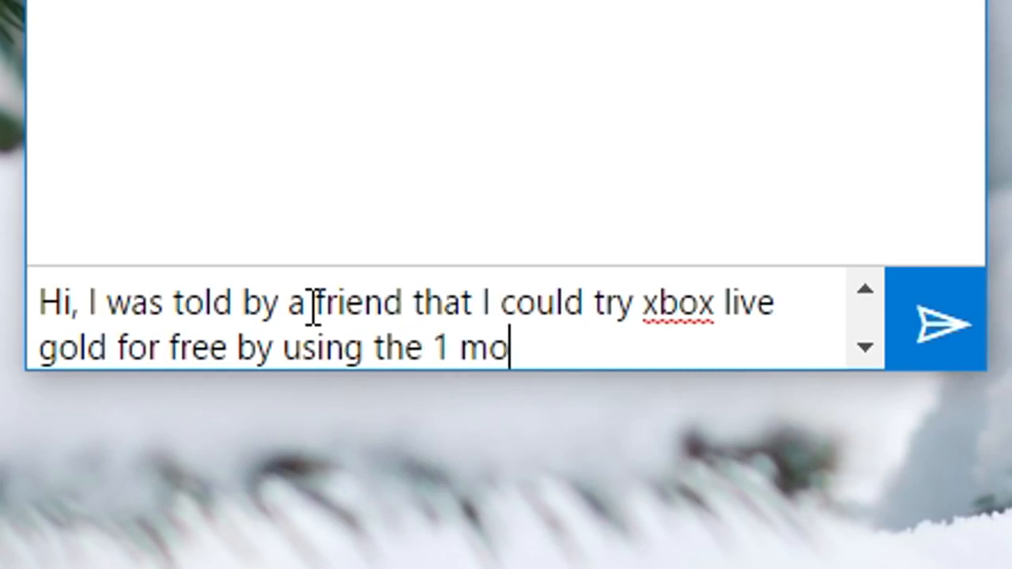
pyautogui.write('nth fre')
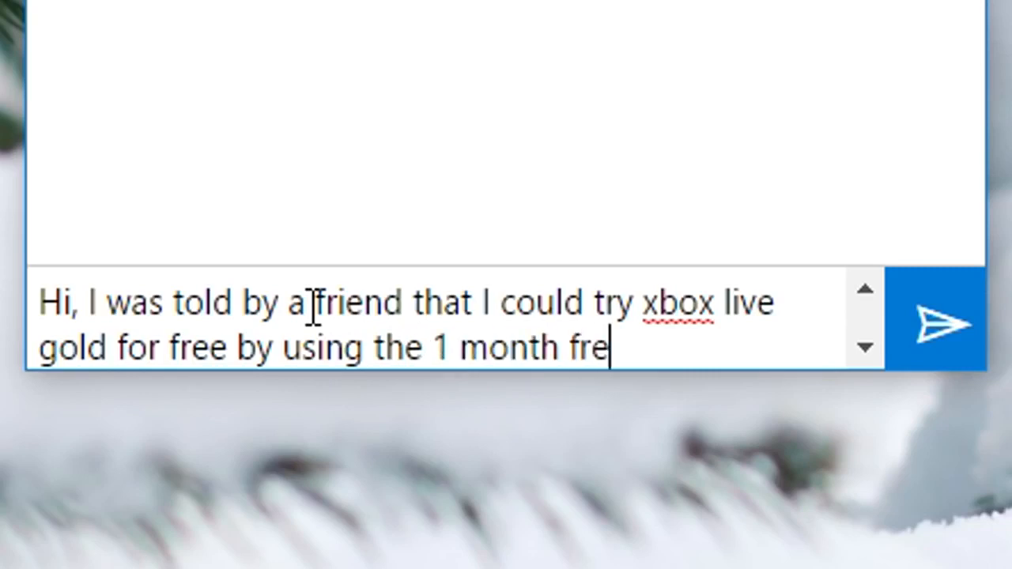
pyautogui.write('e trial at')
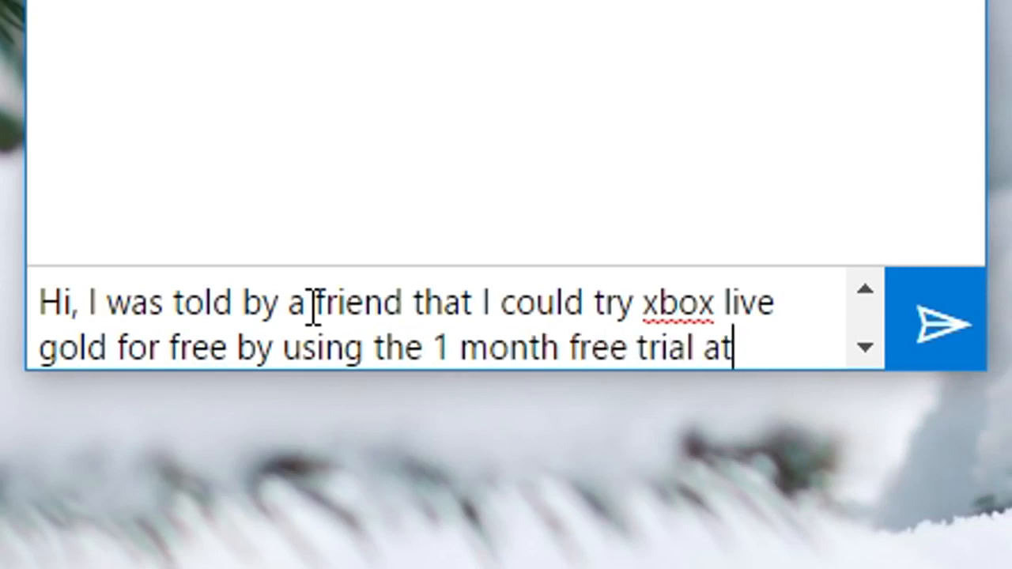
pyautogui.write('checkout')
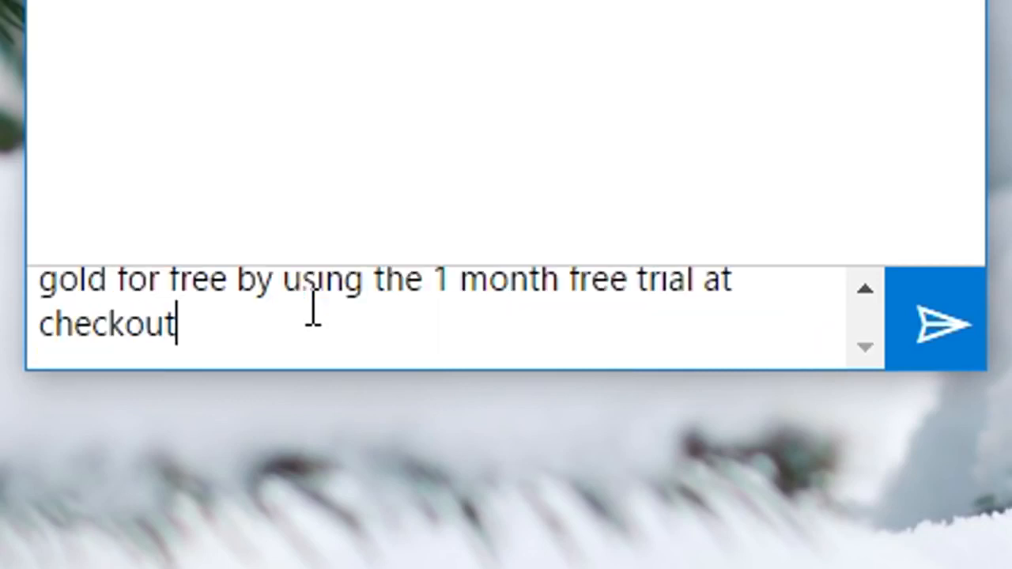
pyautogui.write(', but when go')
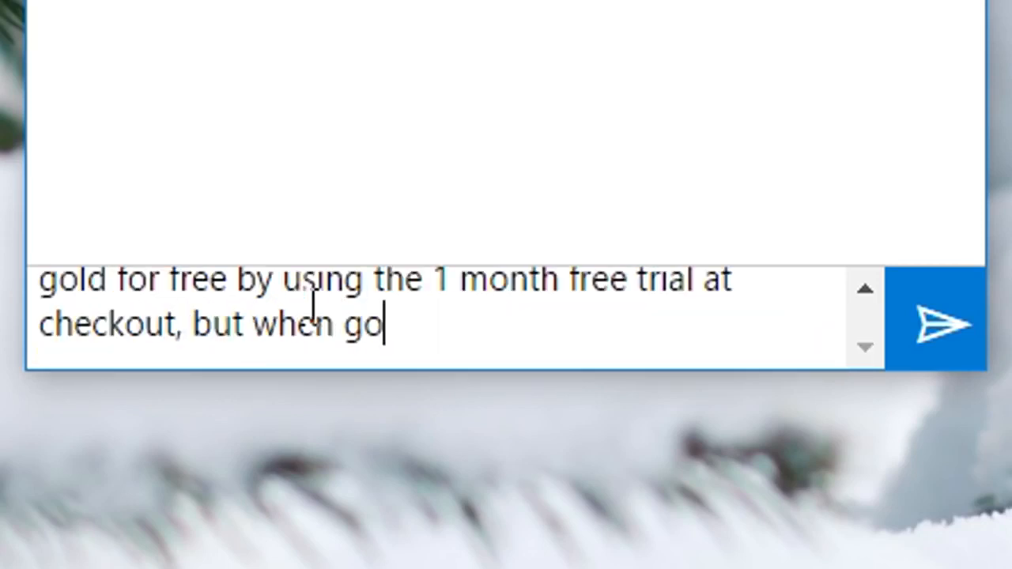
pyautogui.write('ing there')
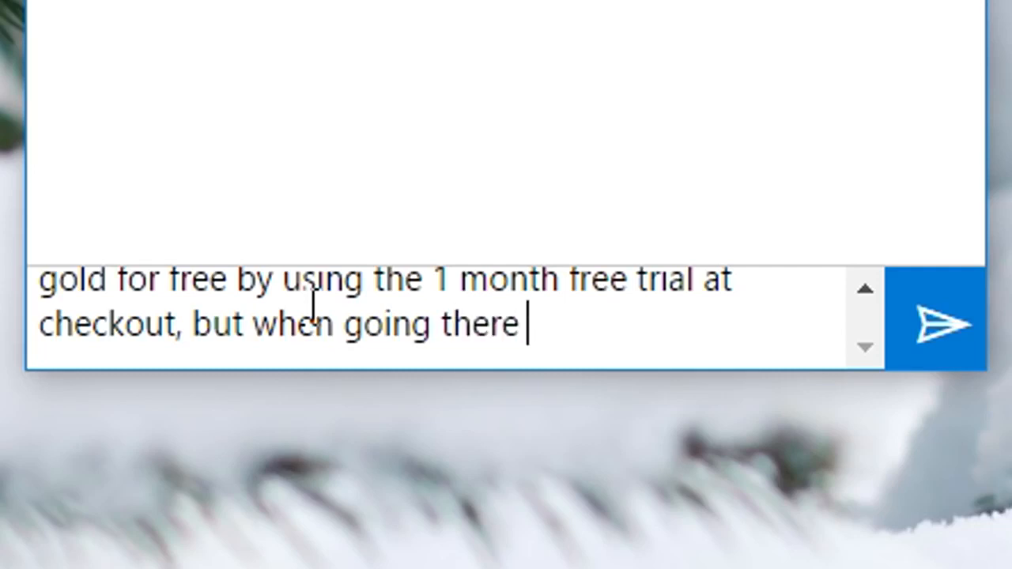
pyautogui.write('I could n')
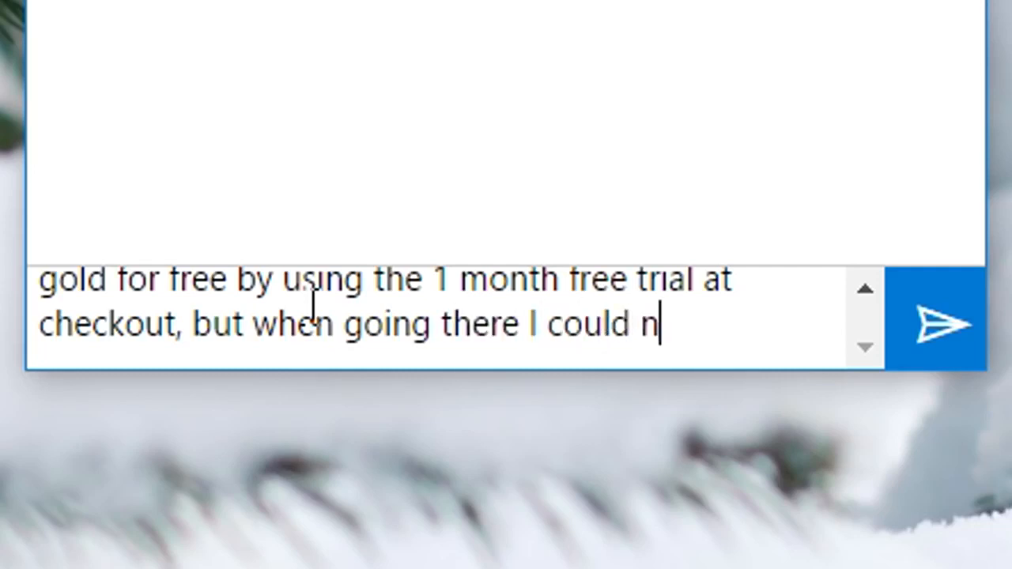
pyautogui.write('ot find a free t')
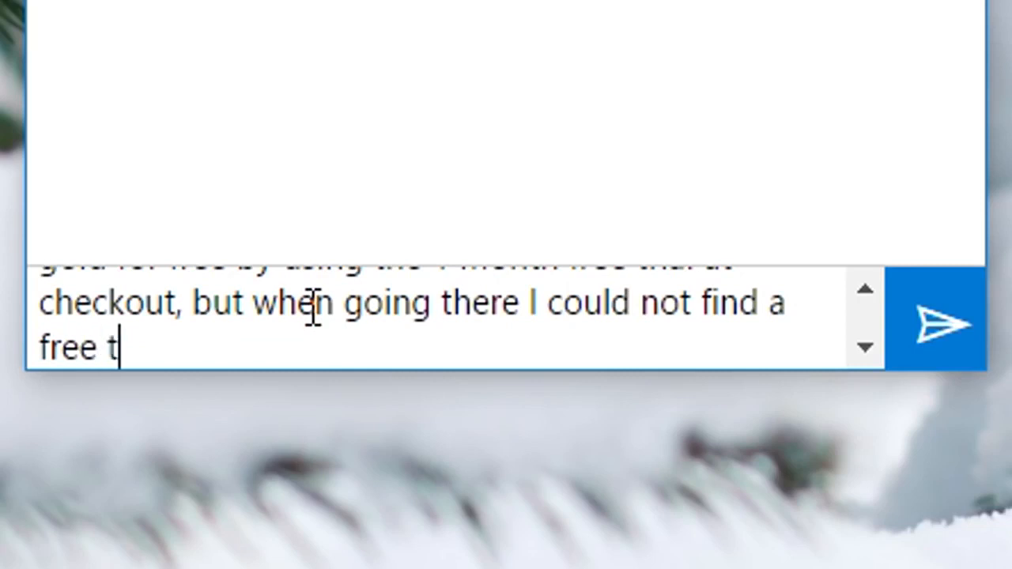
pyautogui.write('rial to try xb')
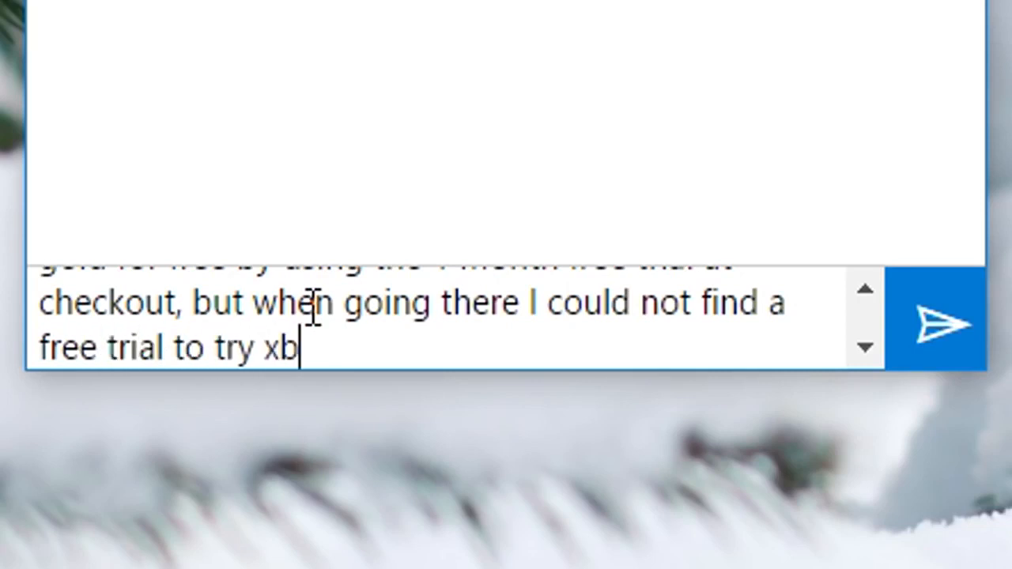
pyautogui.write('ox live')
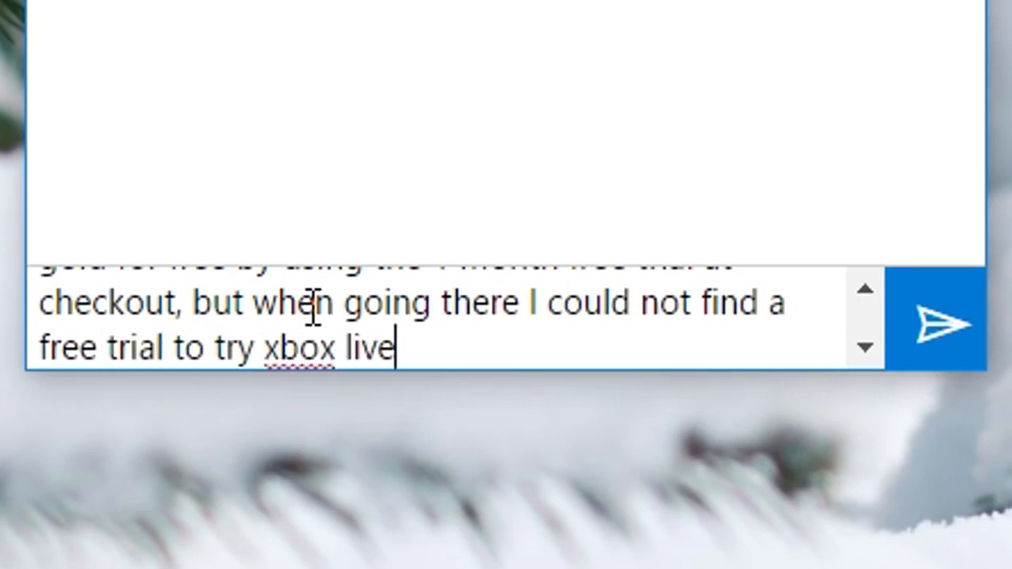
pyautogui.click(942, 323)
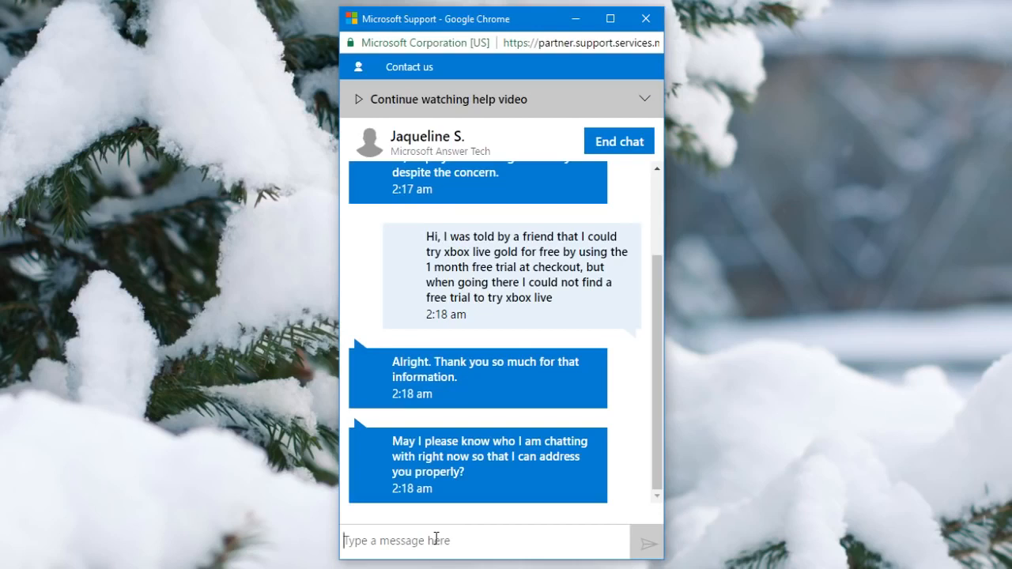
# Reply 'George' as your name, then answer 'Yes' to the first free trial question.
pyautogui.write('George')
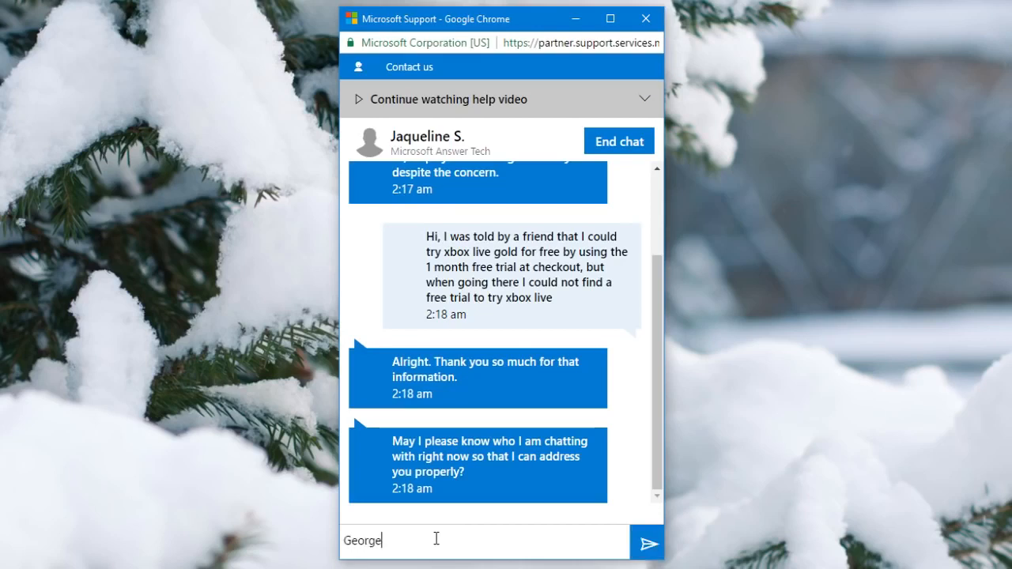
pyautogui.click(648, 542)
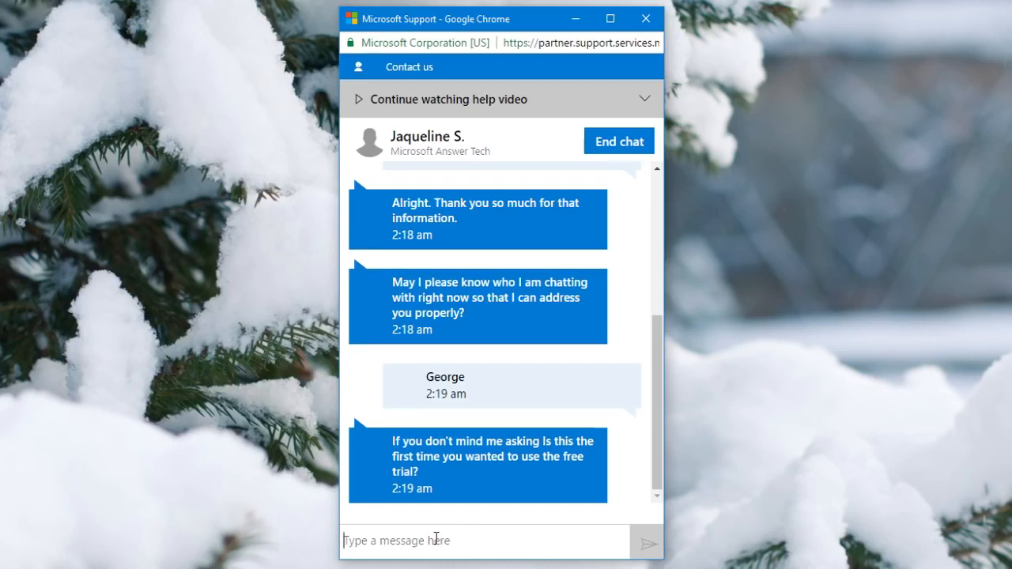
pyautogui.write('Yes')
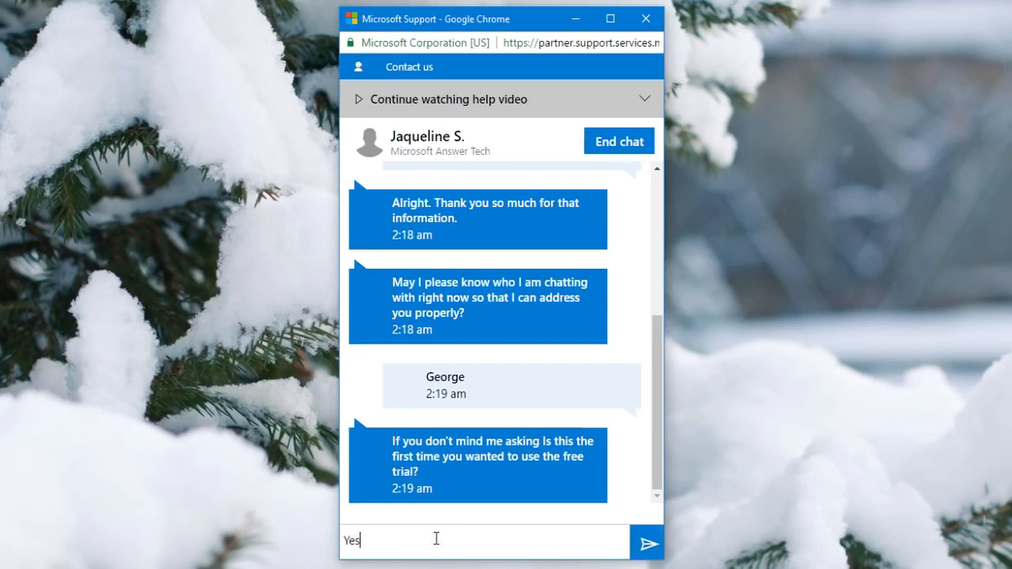
pyautogui.click(651, 541)
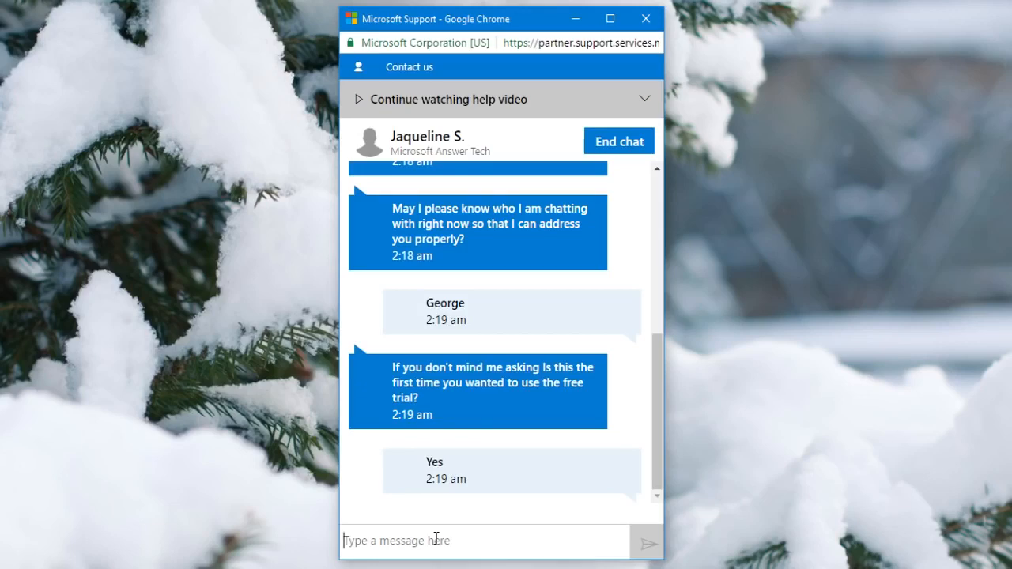
# Scroll the support chat while waiting for the agent to post the Gold trial code.
pyautogui.scroll(-3)
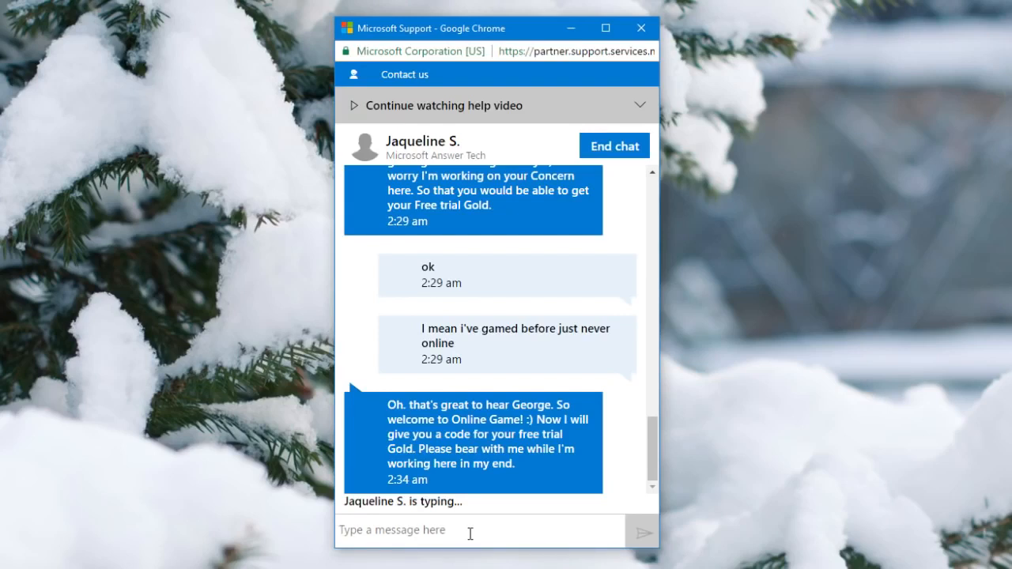
pyautogui.scroll(-3)
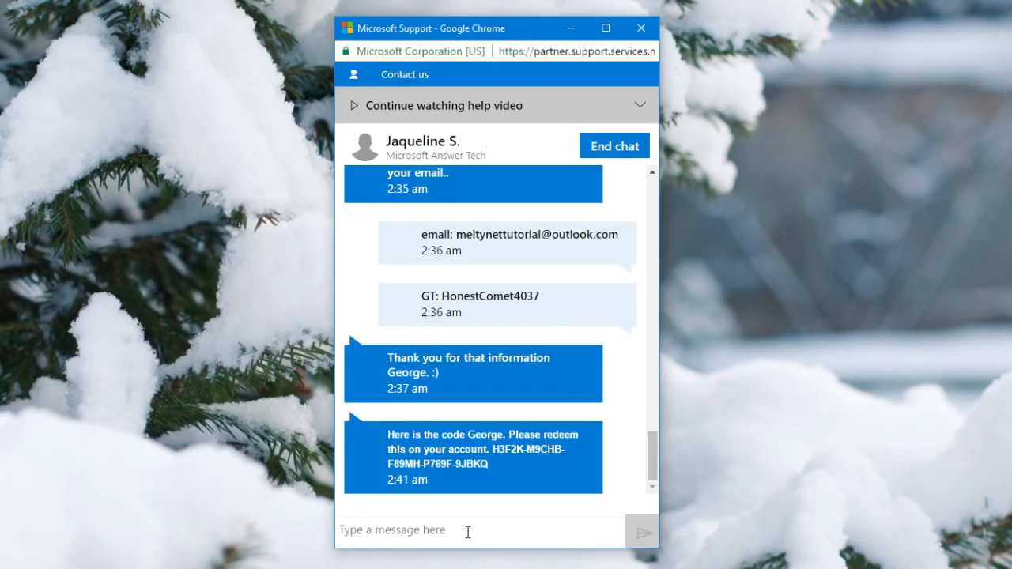
pyautogui.moveTo(506, 471)
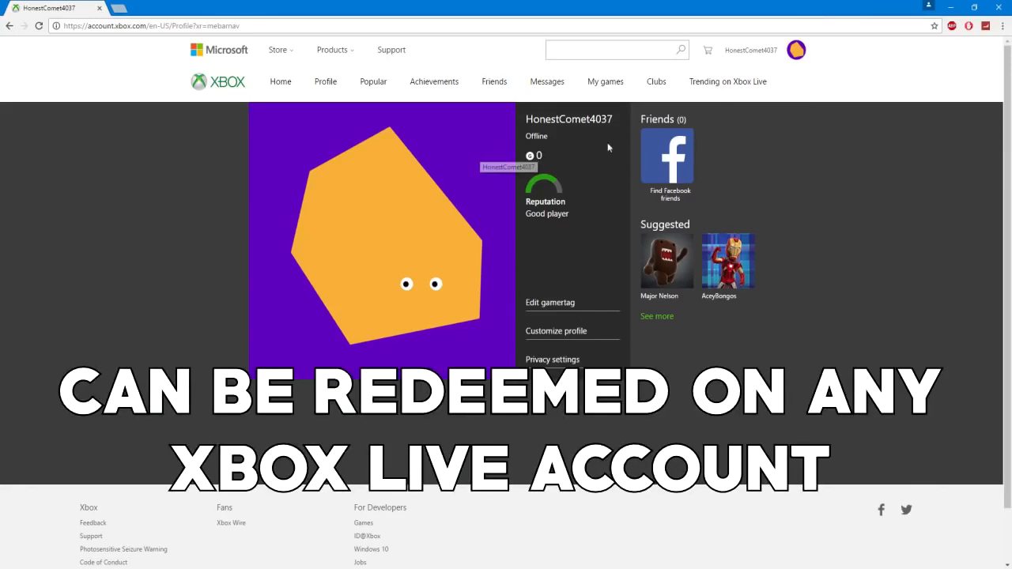
# Paste the chat's Gold trial code on the avatar menu's Redeem code page and submit it.
pyautogui.click(799, 50)
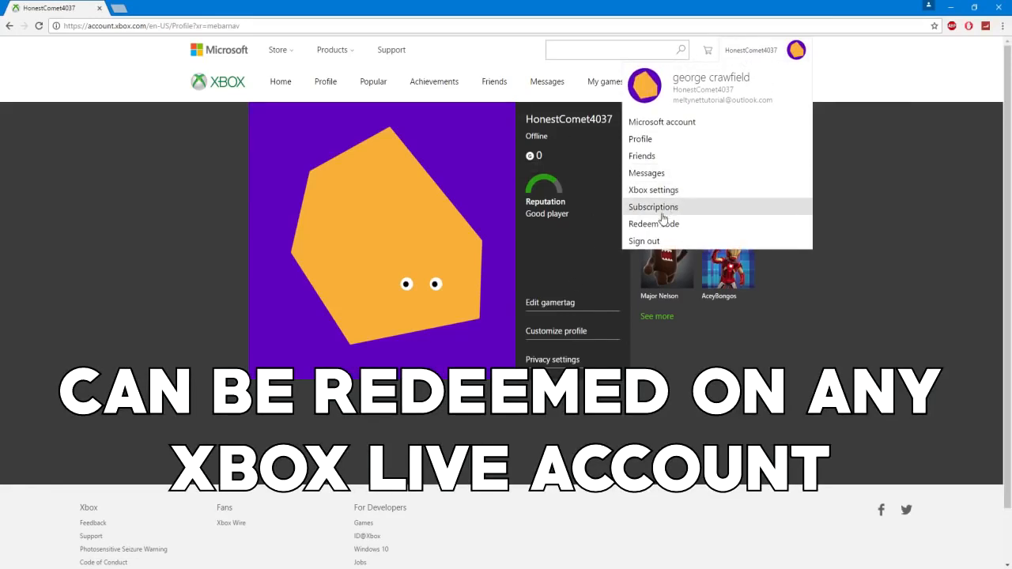
pyautogui.click(654, 224)
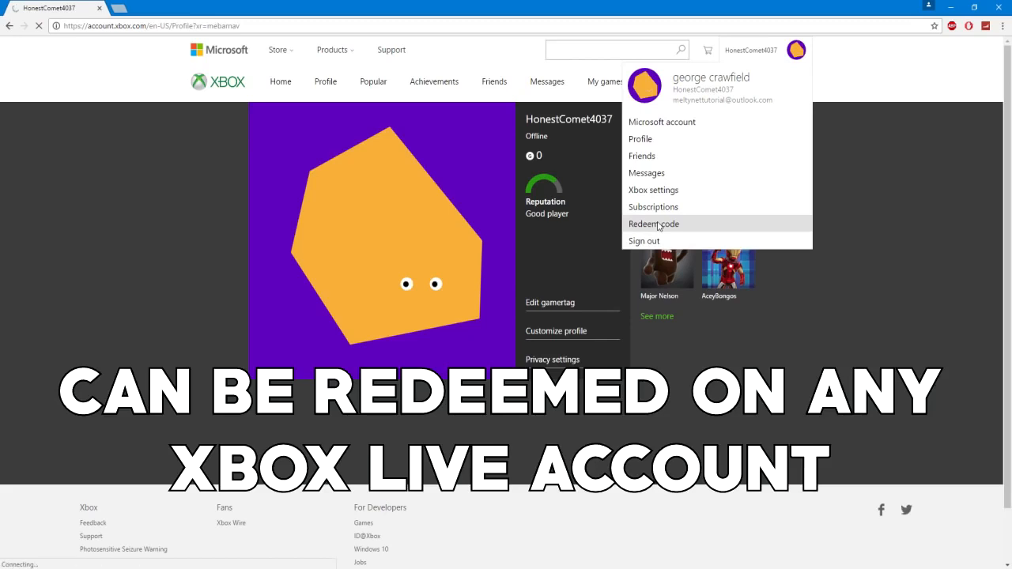
pyautogui.click(654, 224)
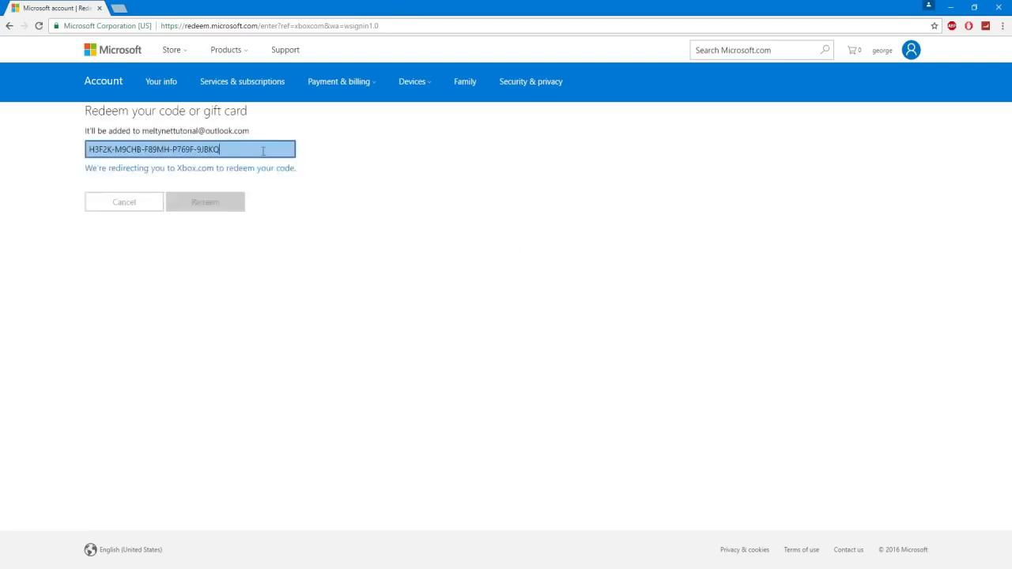
pyautogui.click(204, 201)
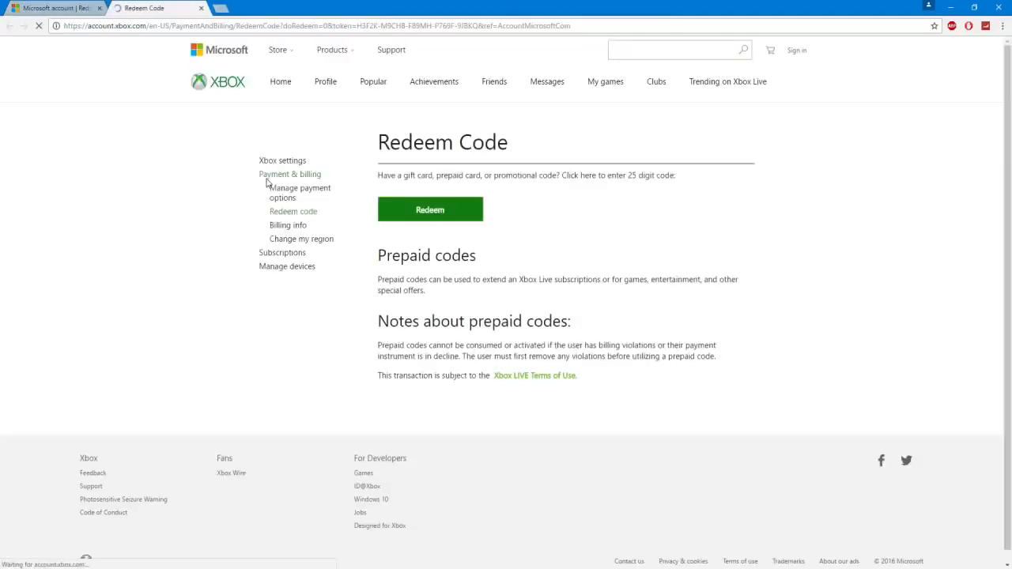
pyautogui.click(429, 209)
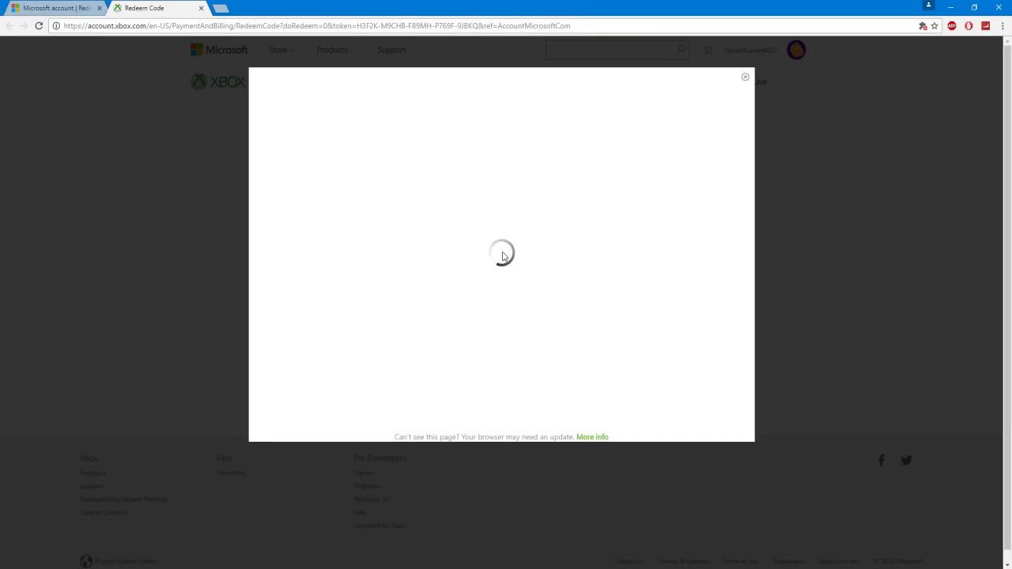
pyautogui.moveTo(281, 152)
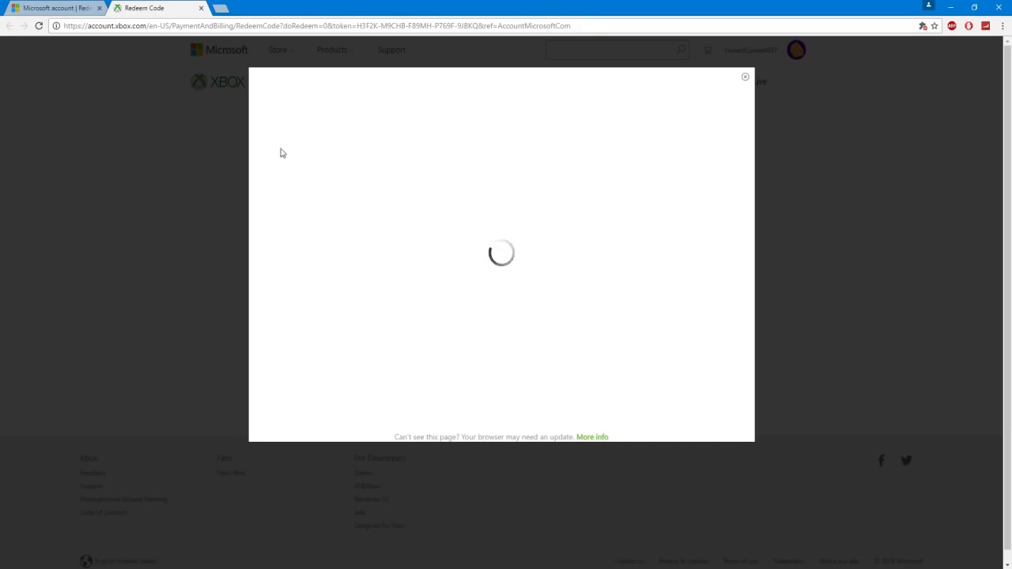
pyautogui.moveTo(498, 256)
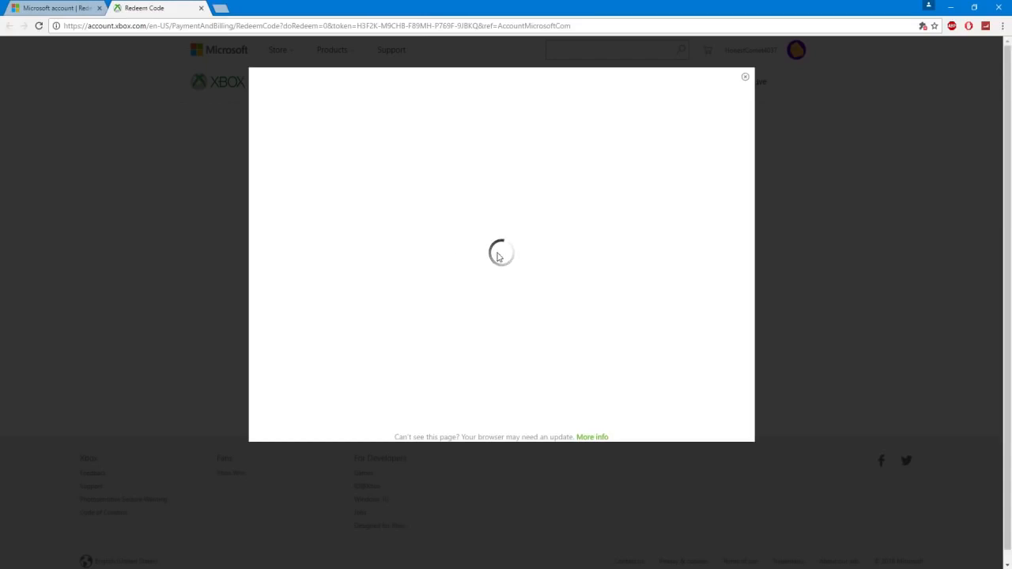
pyautogui.moveTo(419, 168)
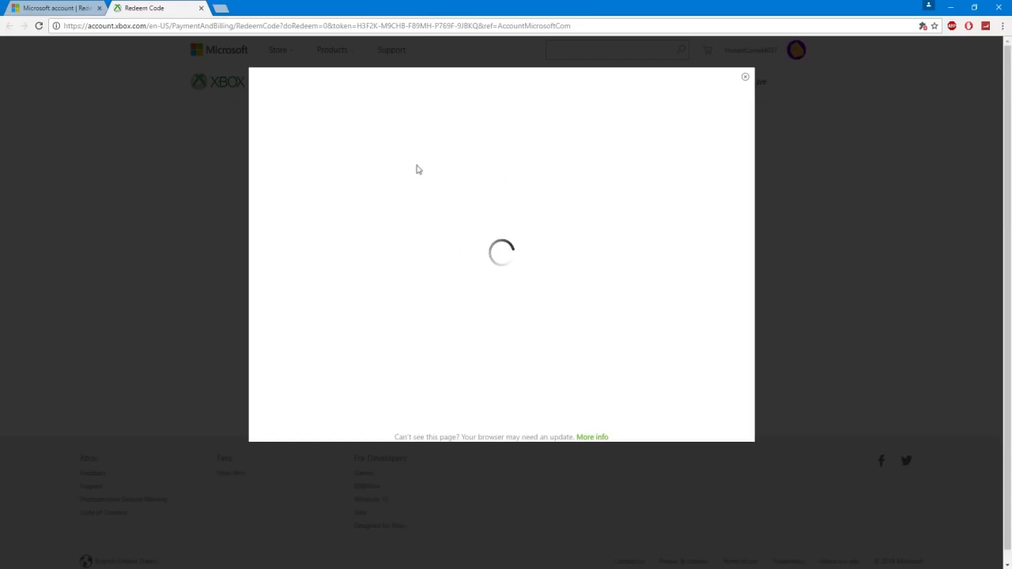
pyautogui.moveTo(469, 245)
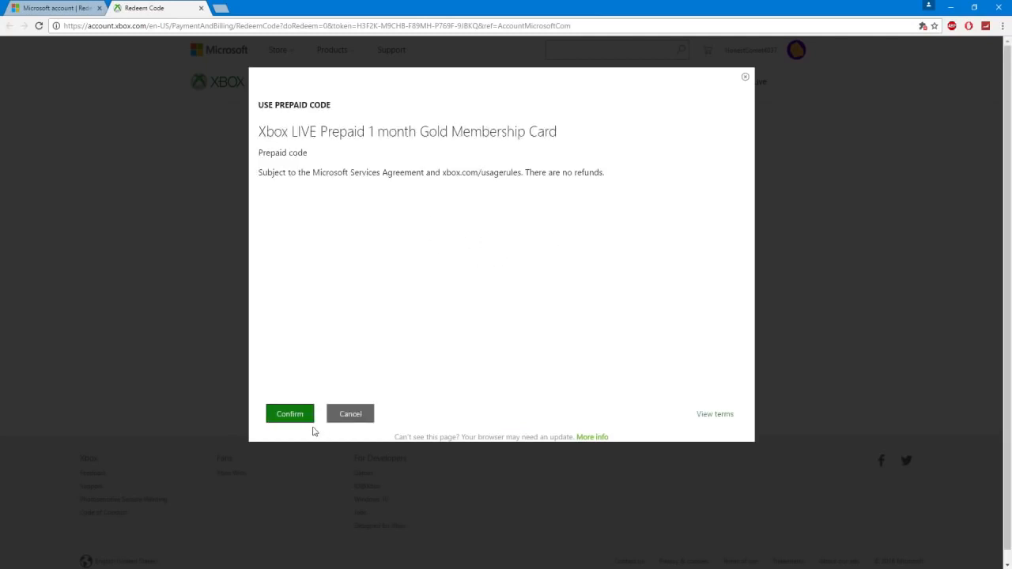
# Confirm redemption of the Xbox LIVE 1-month Gold Membership Card and close the success message.
pyautogui.click(289, 413)
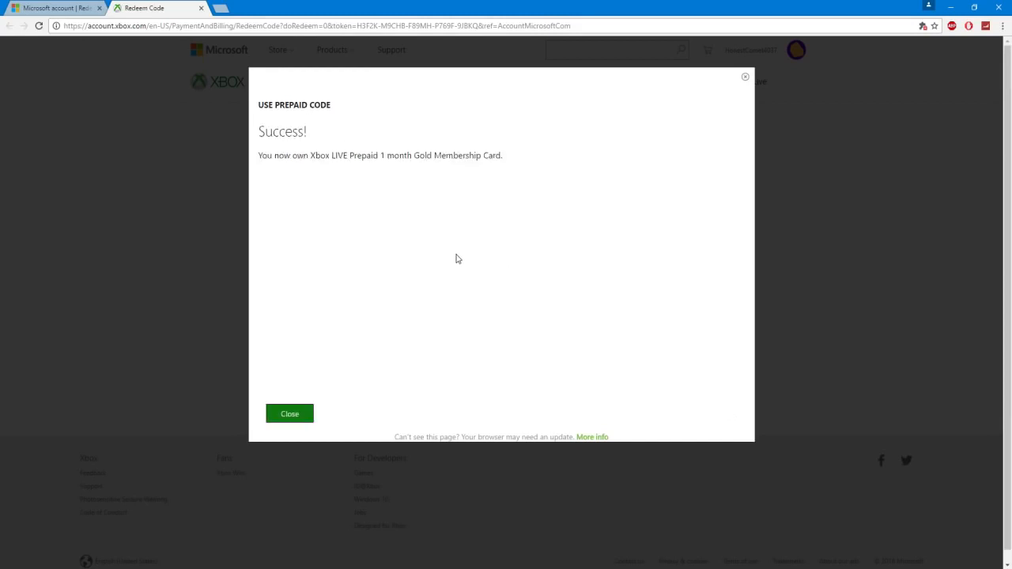
pyautogui.moveTo(255, 126); pyautogui.dragTo(518, 162)
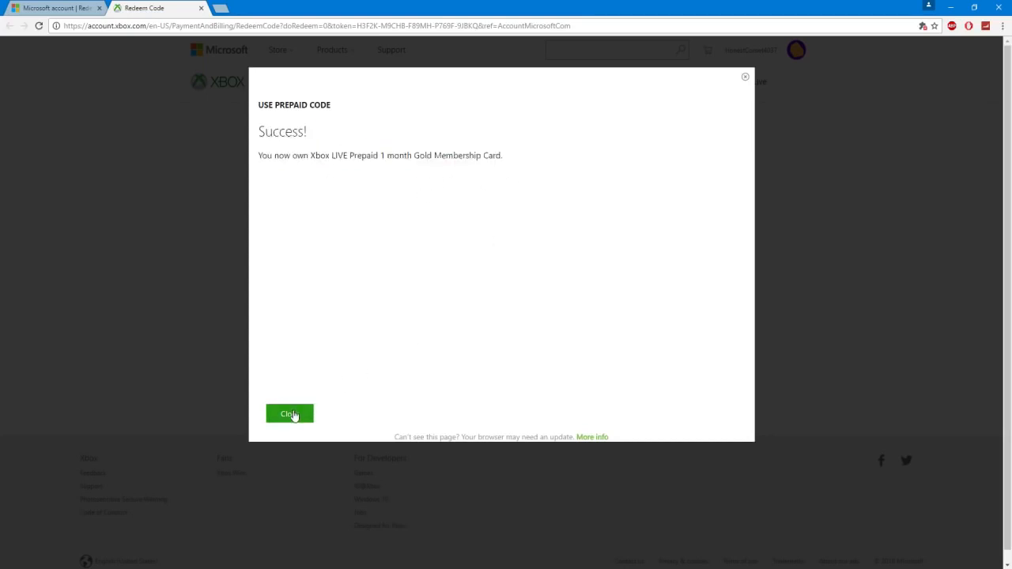
pyautogui.click(290, 413)
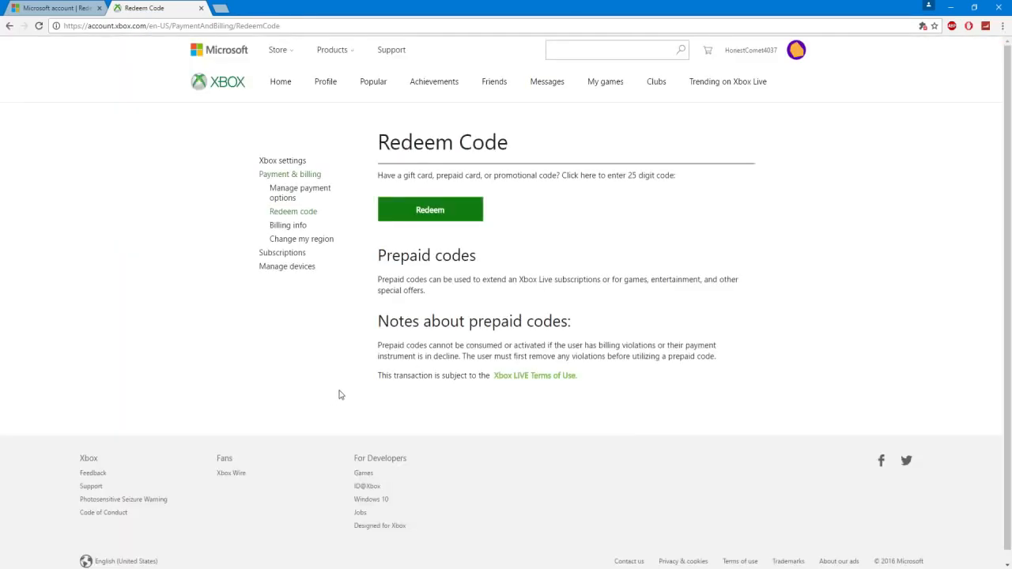
pyautogui.moveTo(757, 75)
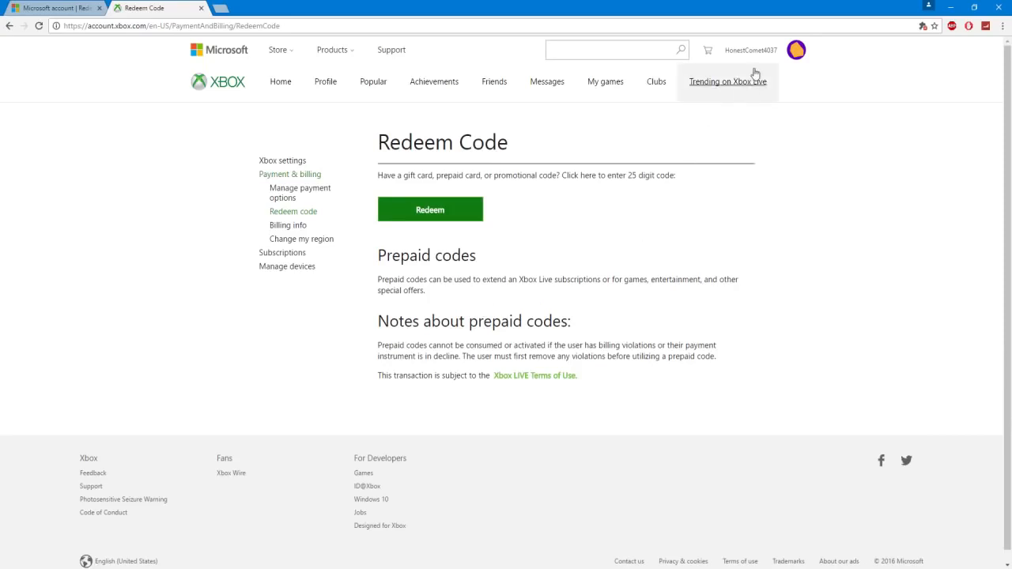
# Open Subscriptions from the avatar menu to see the 1-month Gold membership expiring 1/14/2017.
pyautogui.click(797, 49)
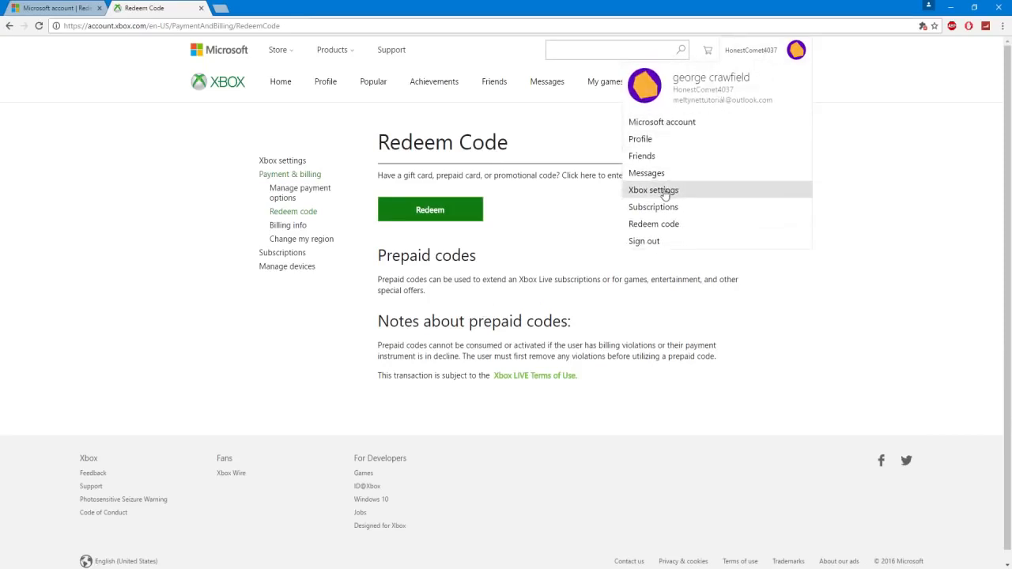
pyautogui.click(653, 206)
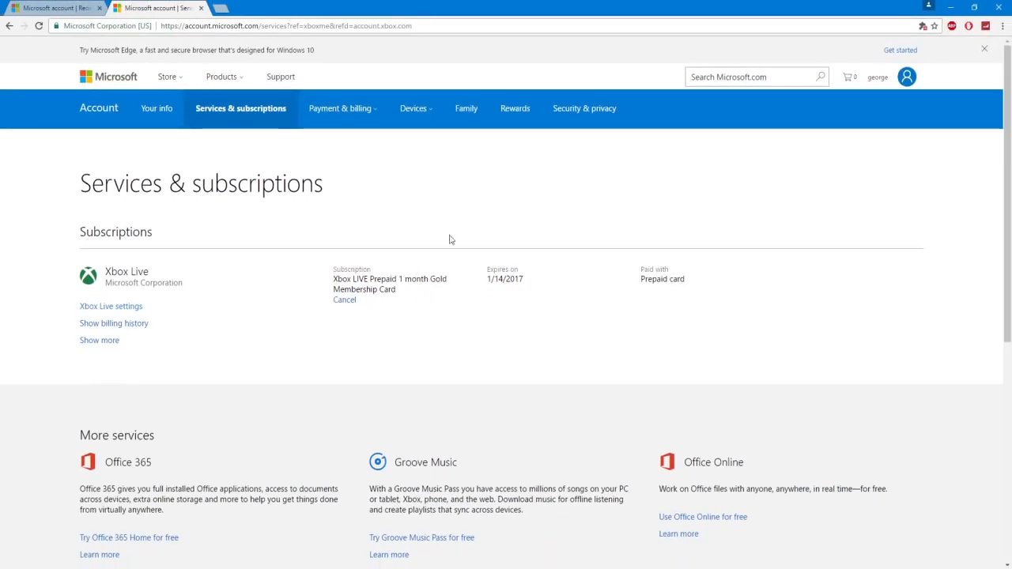
pyautogui.moveTo(604, 200)
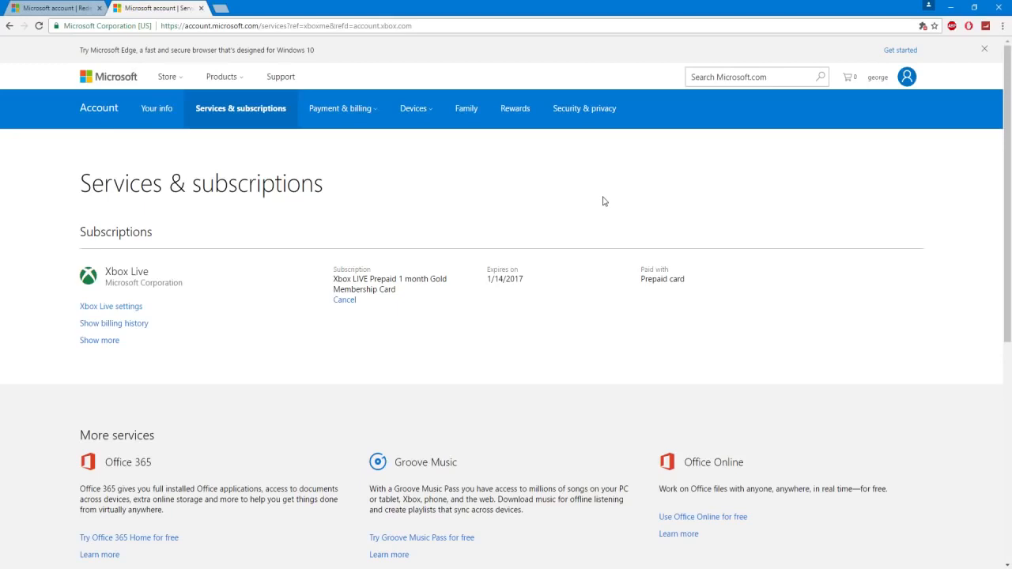
pyautogui.moveTo(587, 203)
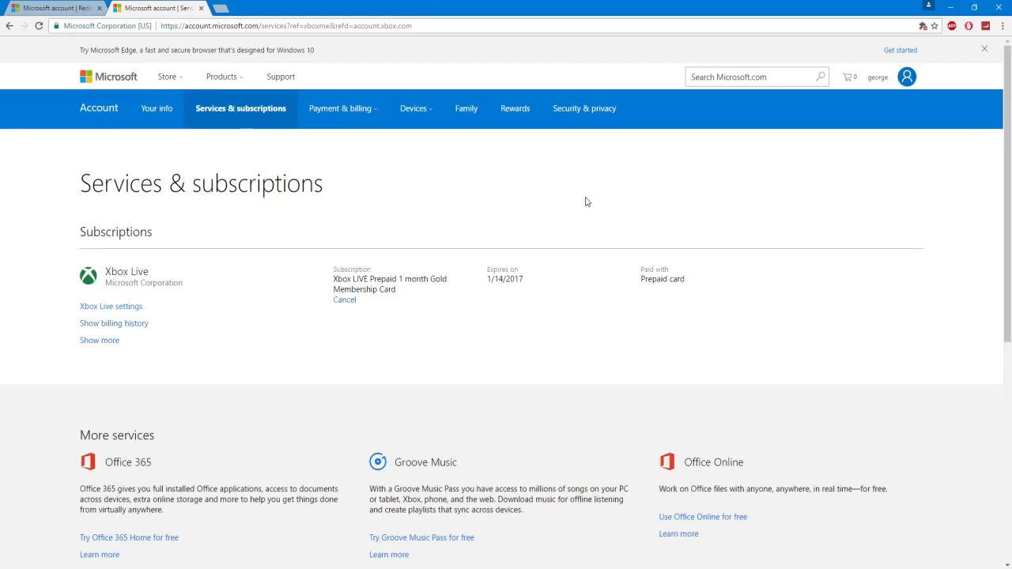
pyautogui.moveTo(515, 204)
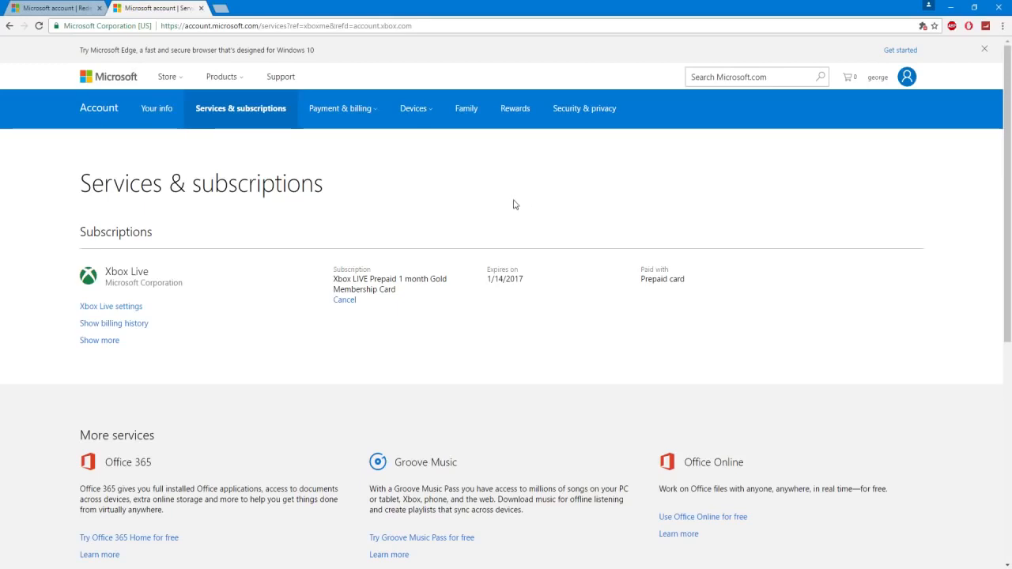
pyautogui.moveTo(386, 192)
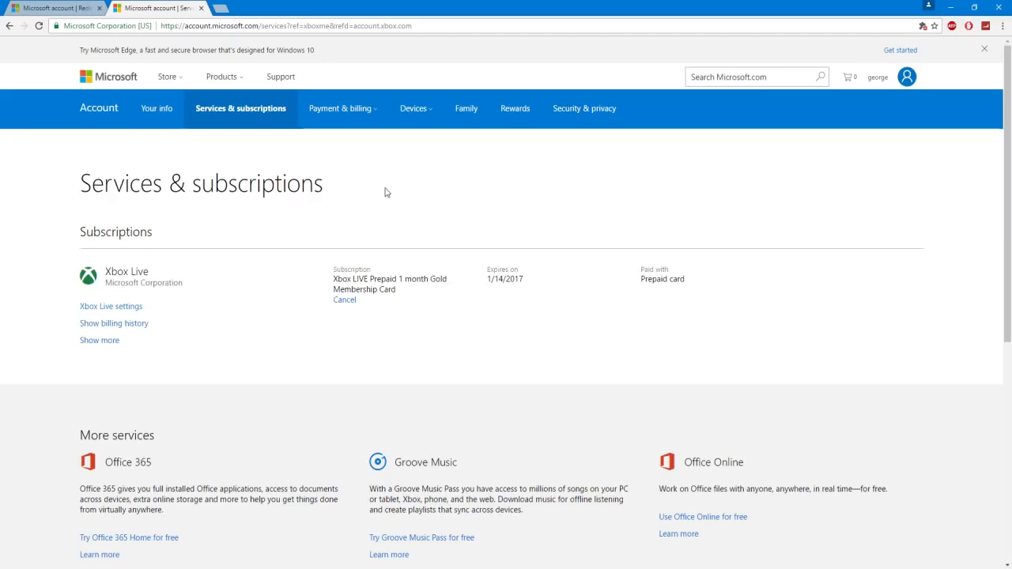